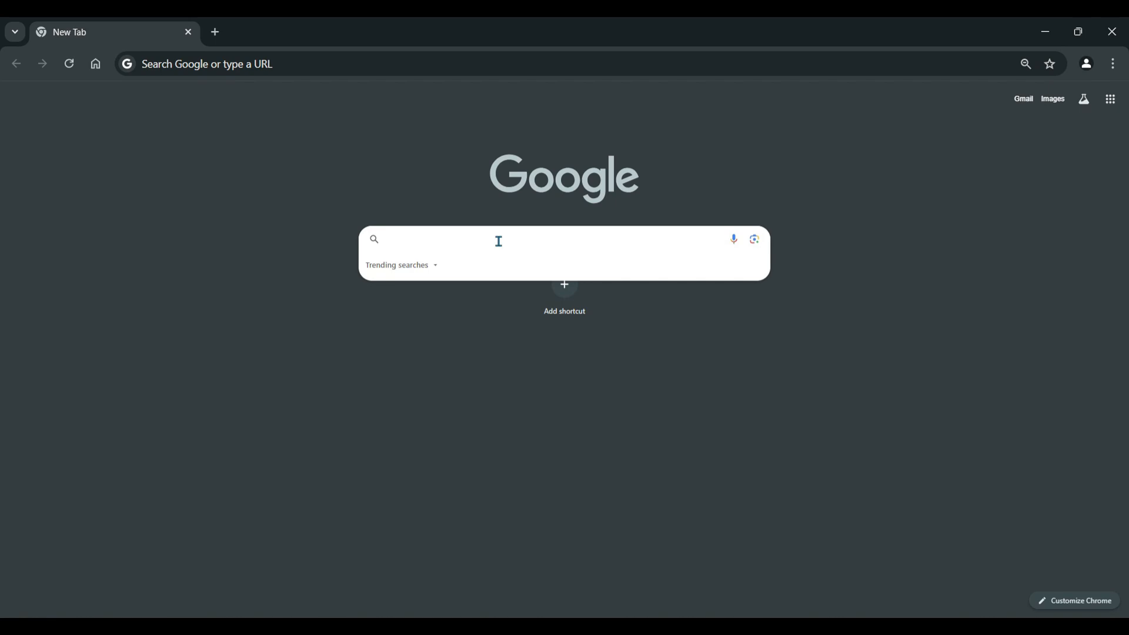
Step: Search Google for 'wintoys' and open the Wintoys Microsoft Store result
text(wintoys)
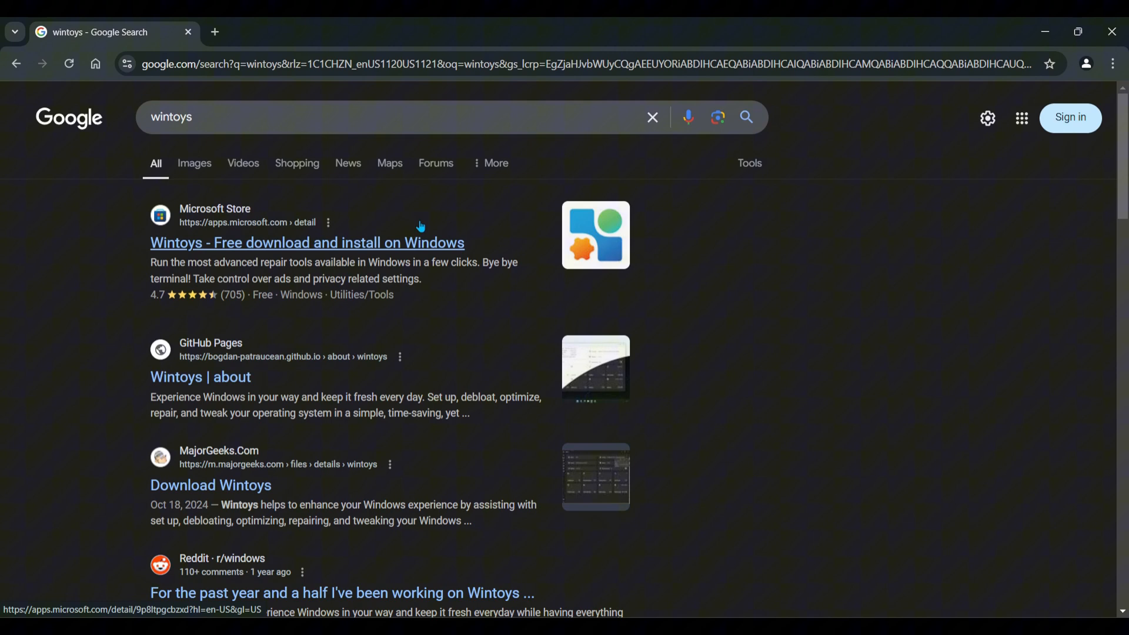
mouse_move(375, 251)
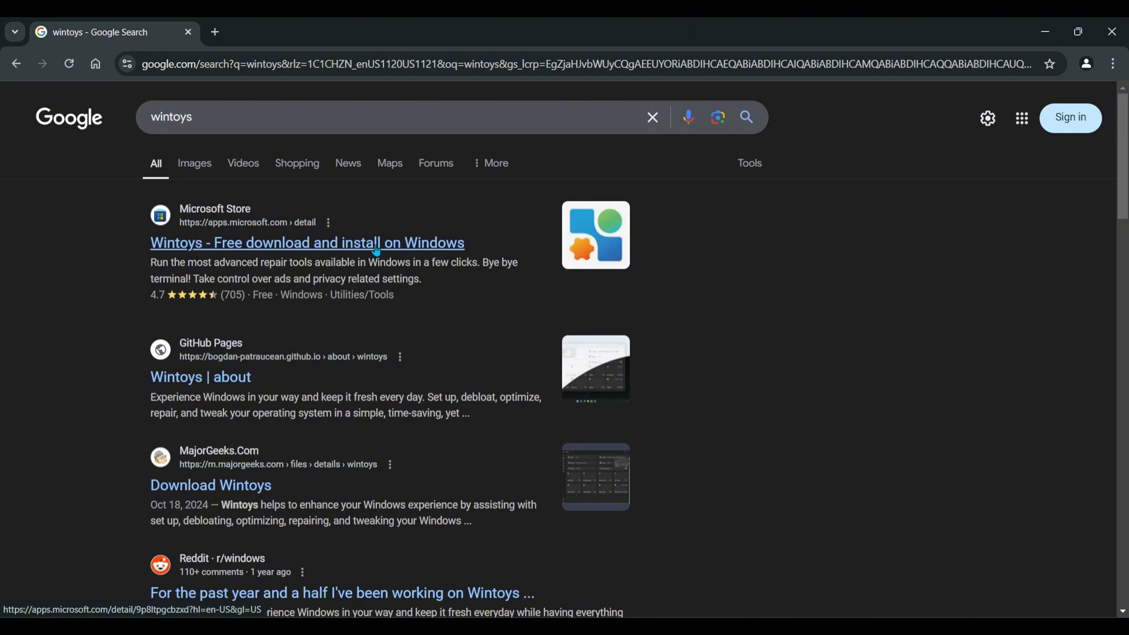
click(307, 243)
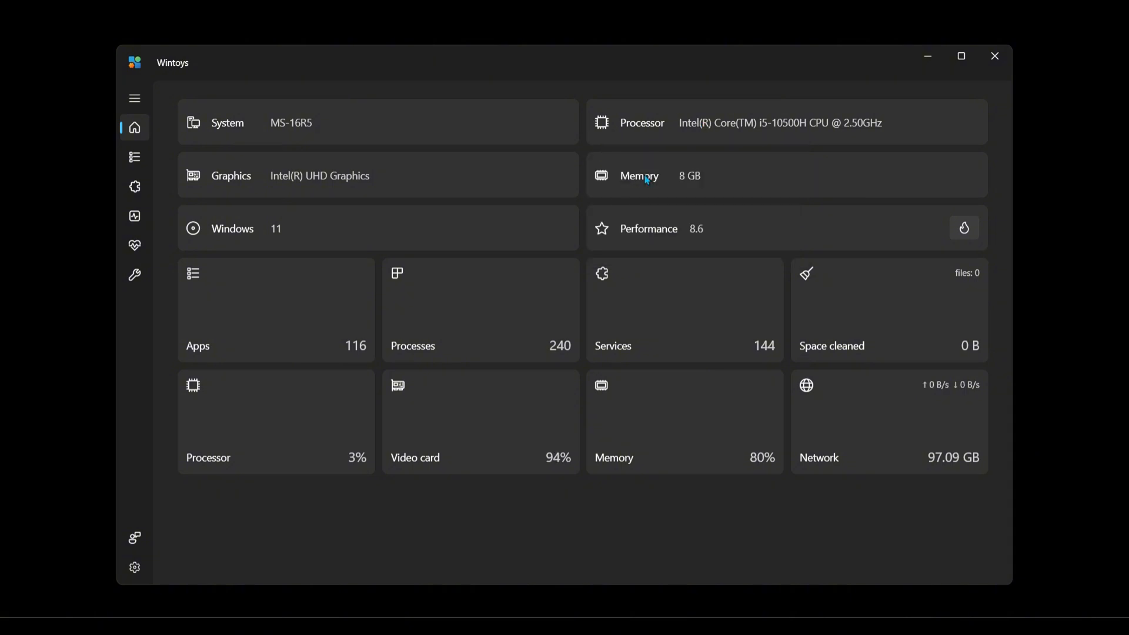
mouse_move(697, 228)
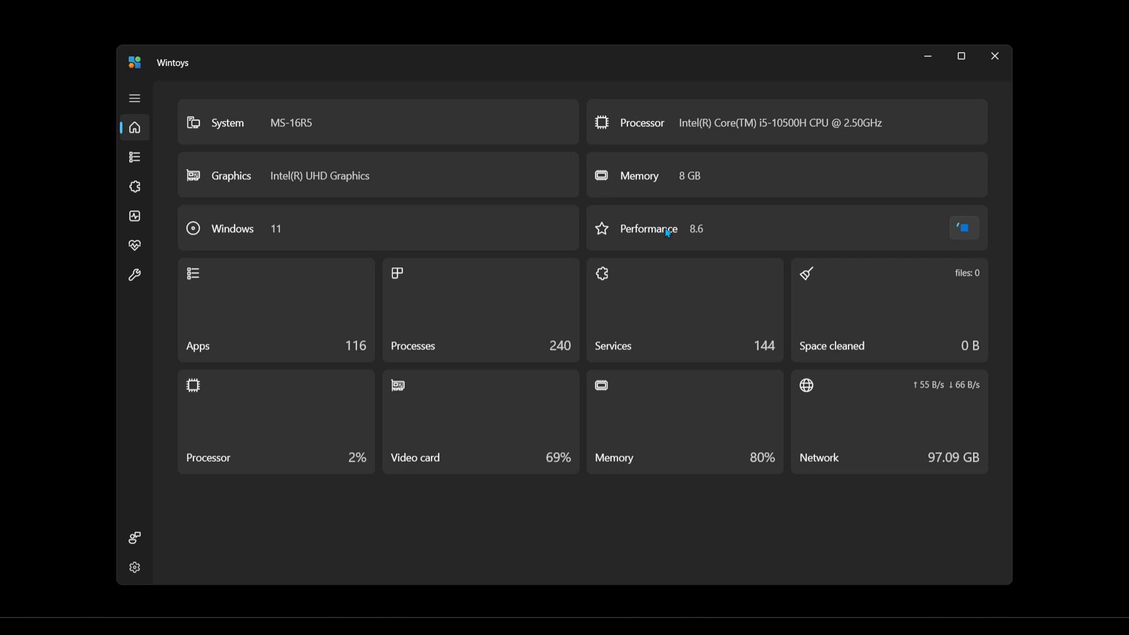
mouse_move(276, 290)
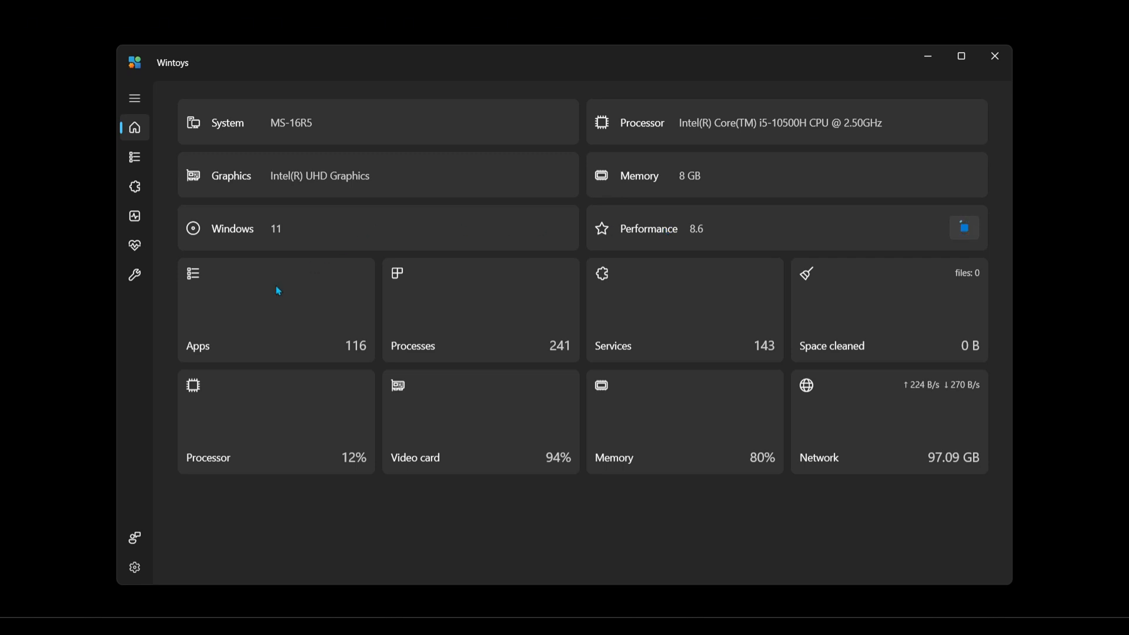
Step: Expand the sidebar and open Apps to list the 116 installed applications
click(135, 98)
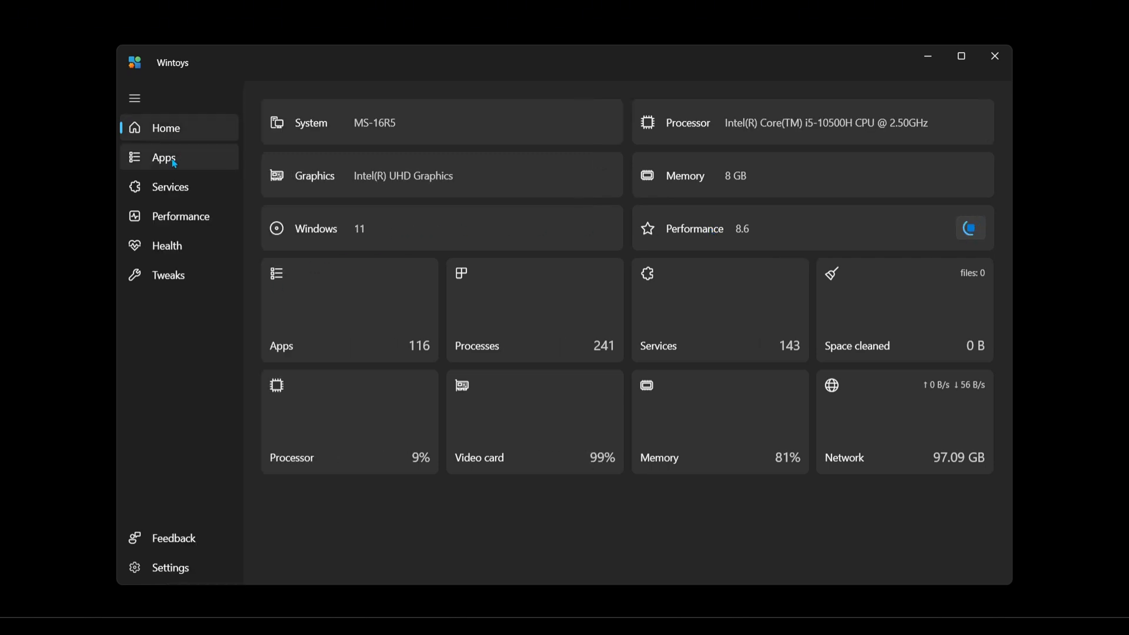
click(164, 158)
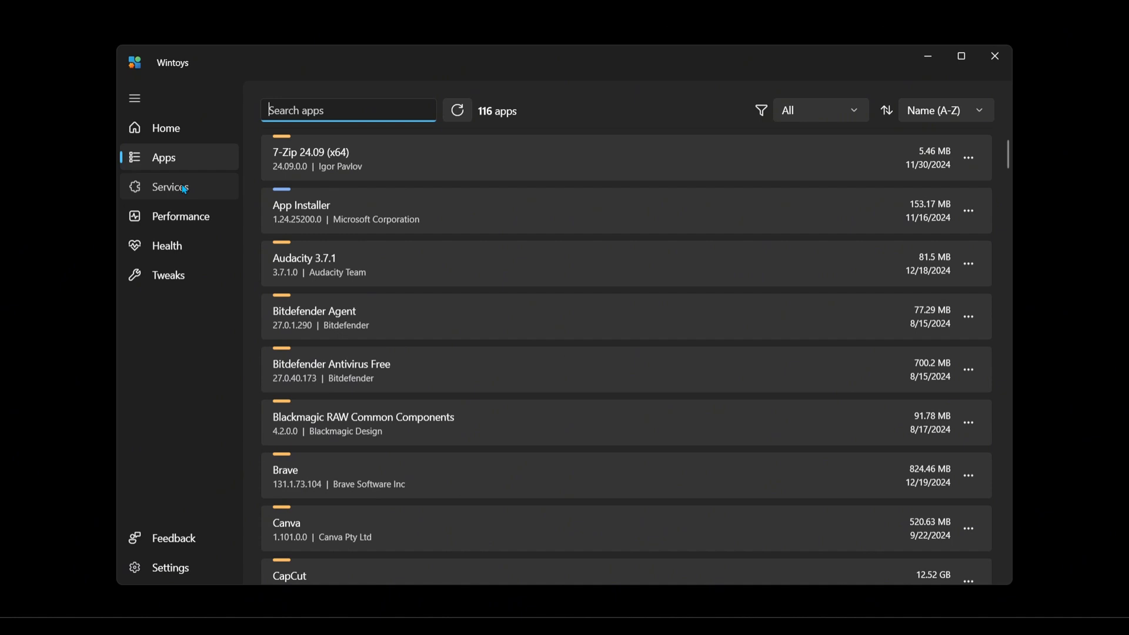
Step: Open Services, filter to Useless services and scroll through them
click(170, 187)
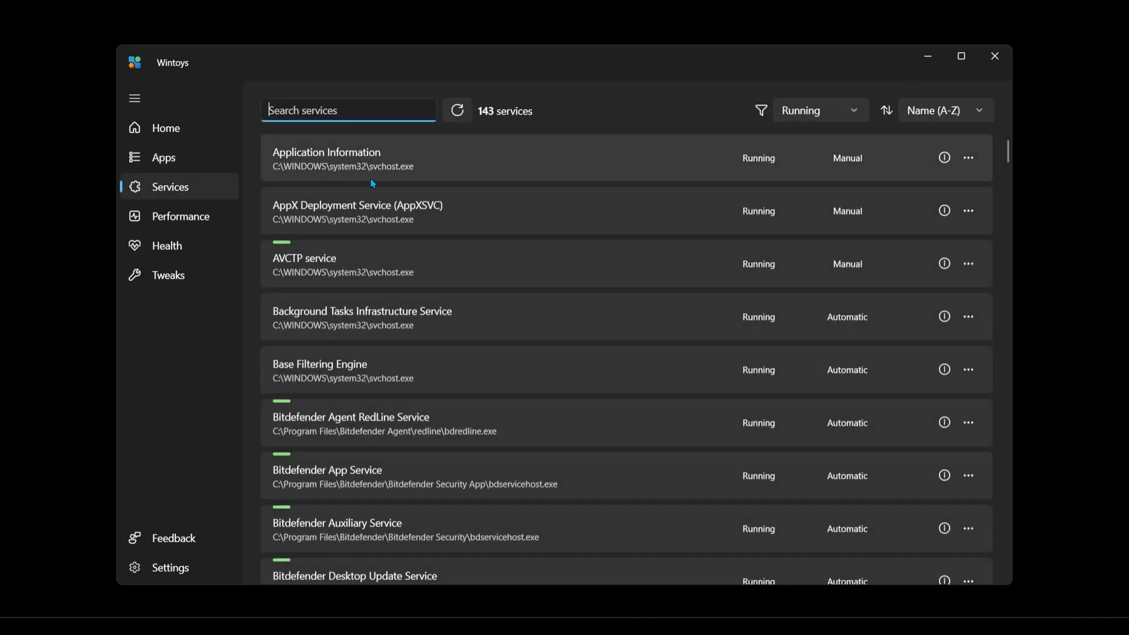
mouse_move(523, 115)
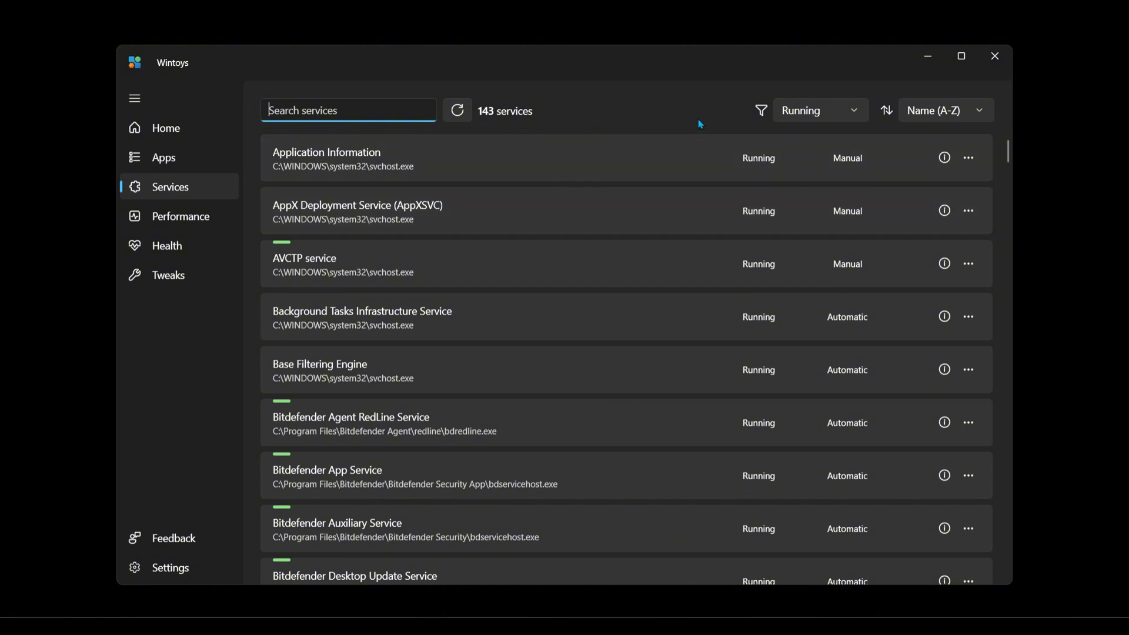
click(819, 110)
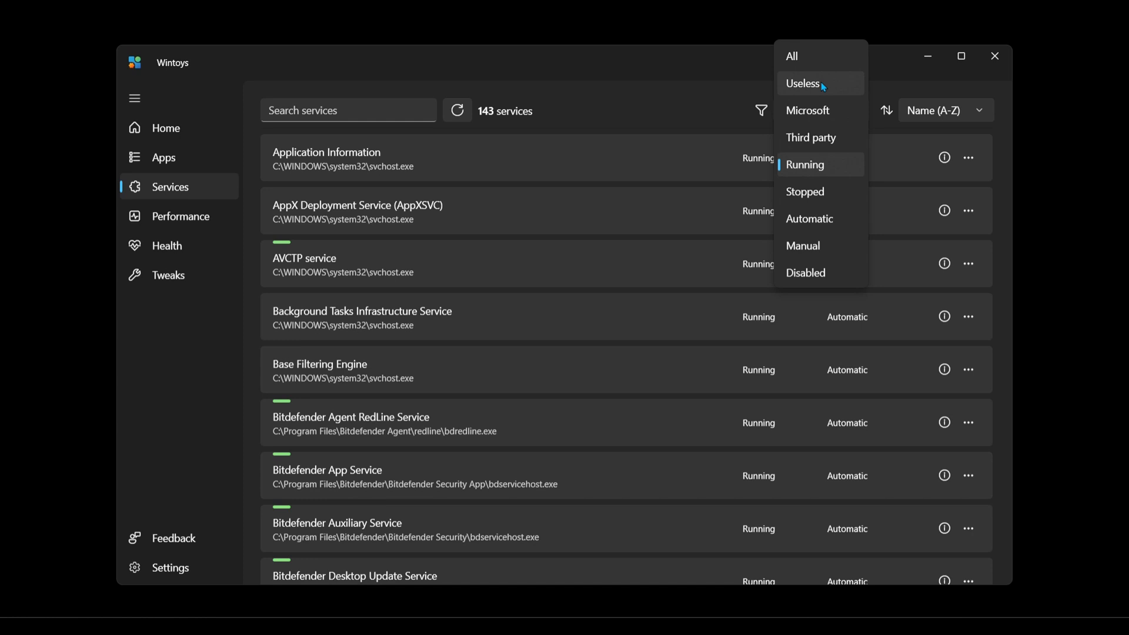
click(803, 83)
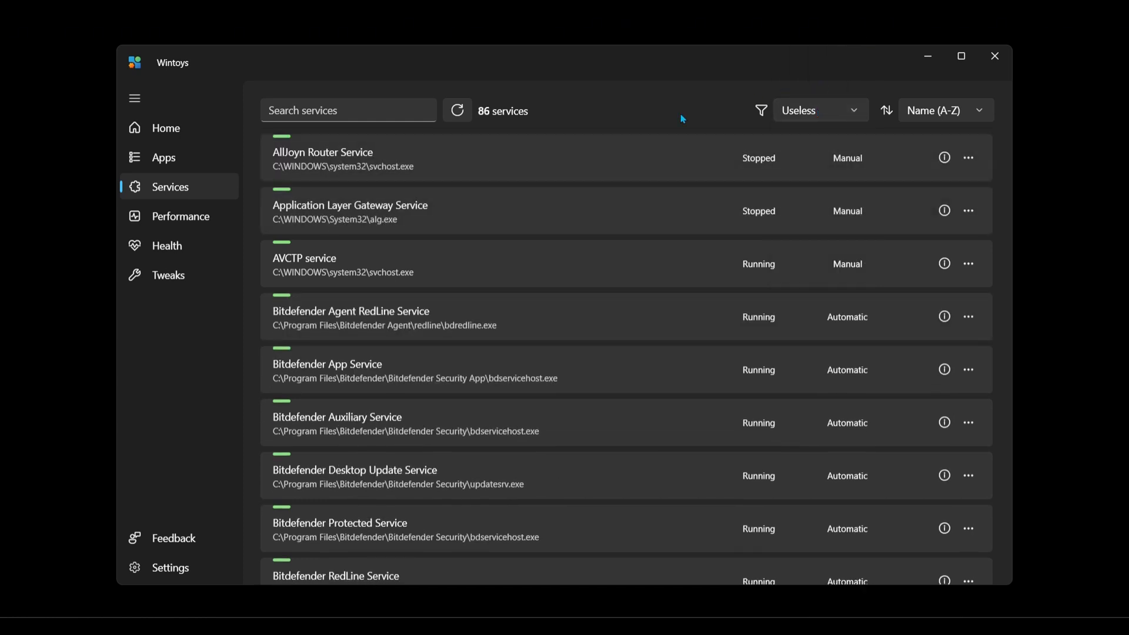
scroll(down, 3)
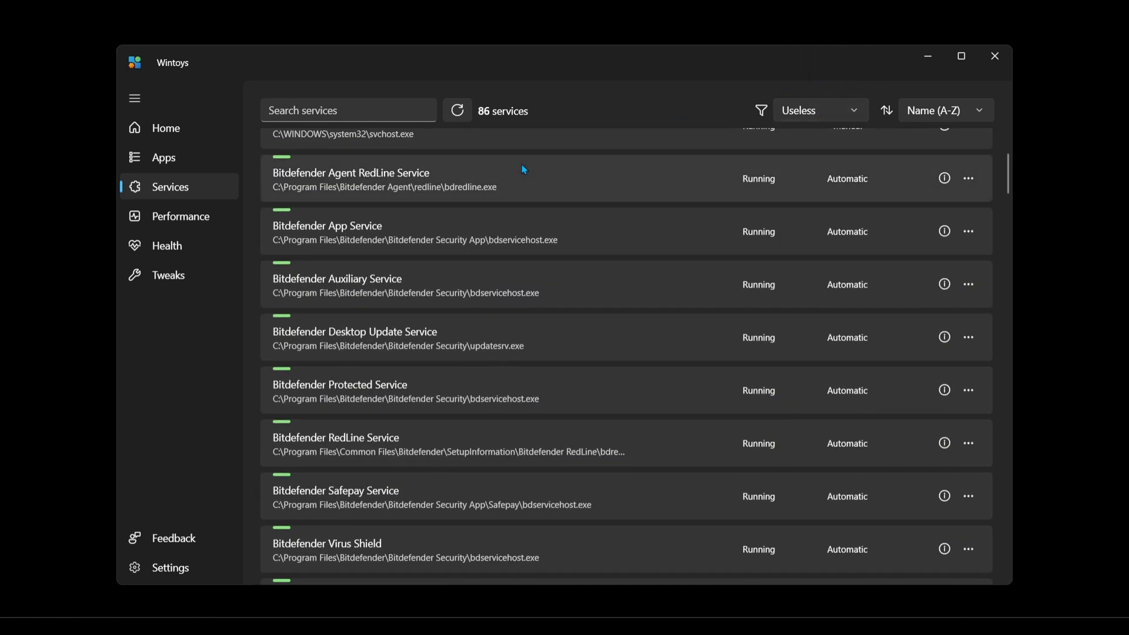
scroll(down, 3)
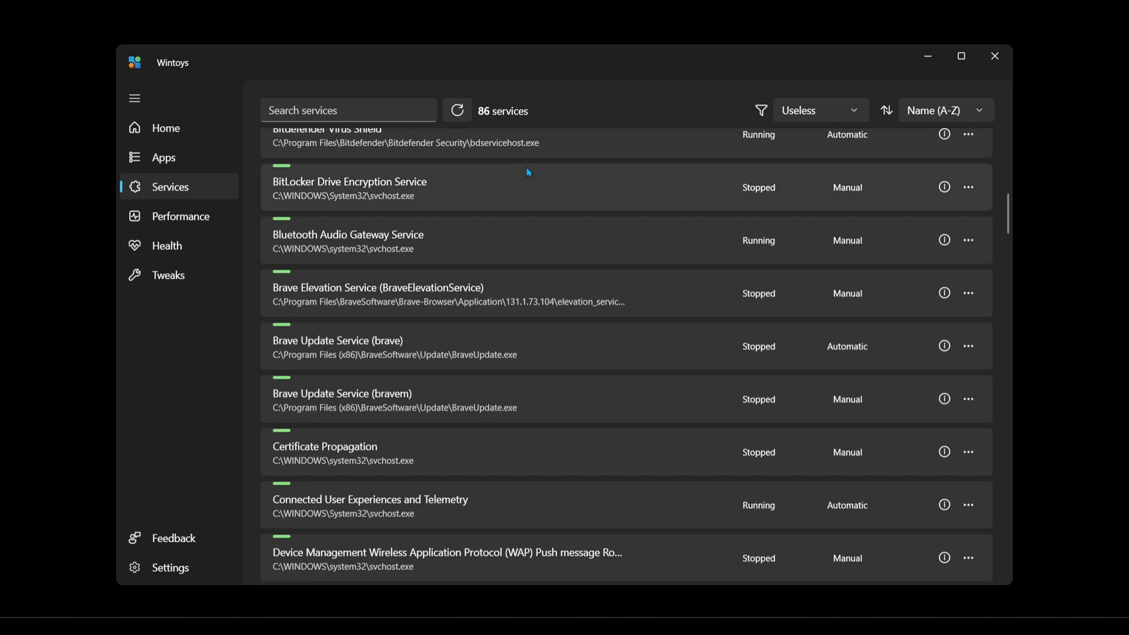
scroll(down, 3)
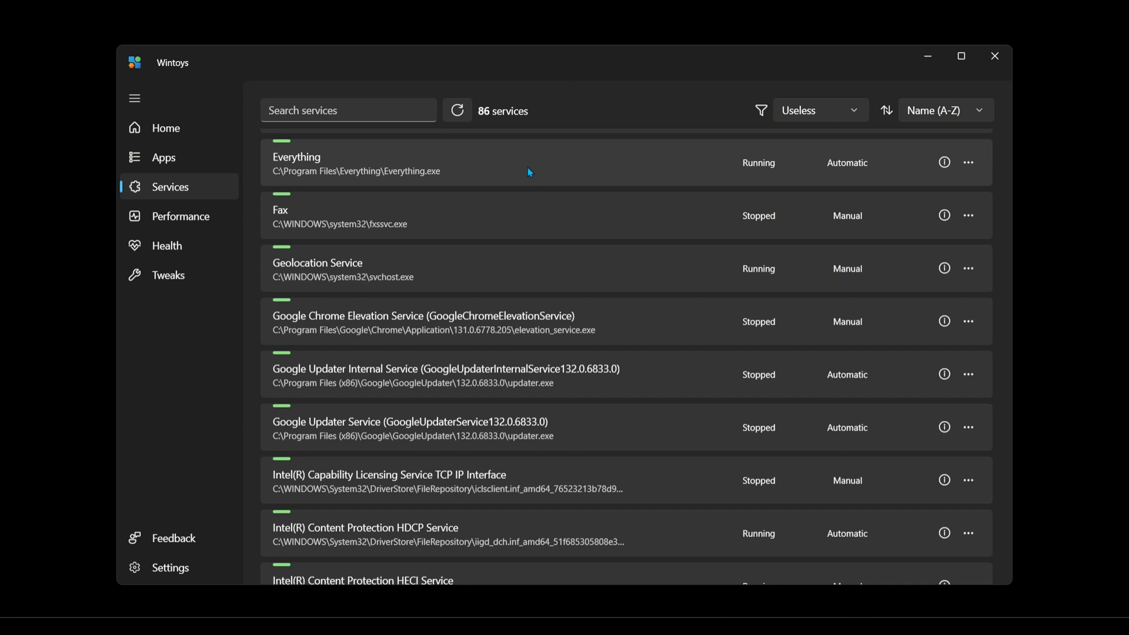
scroll(down, 3)
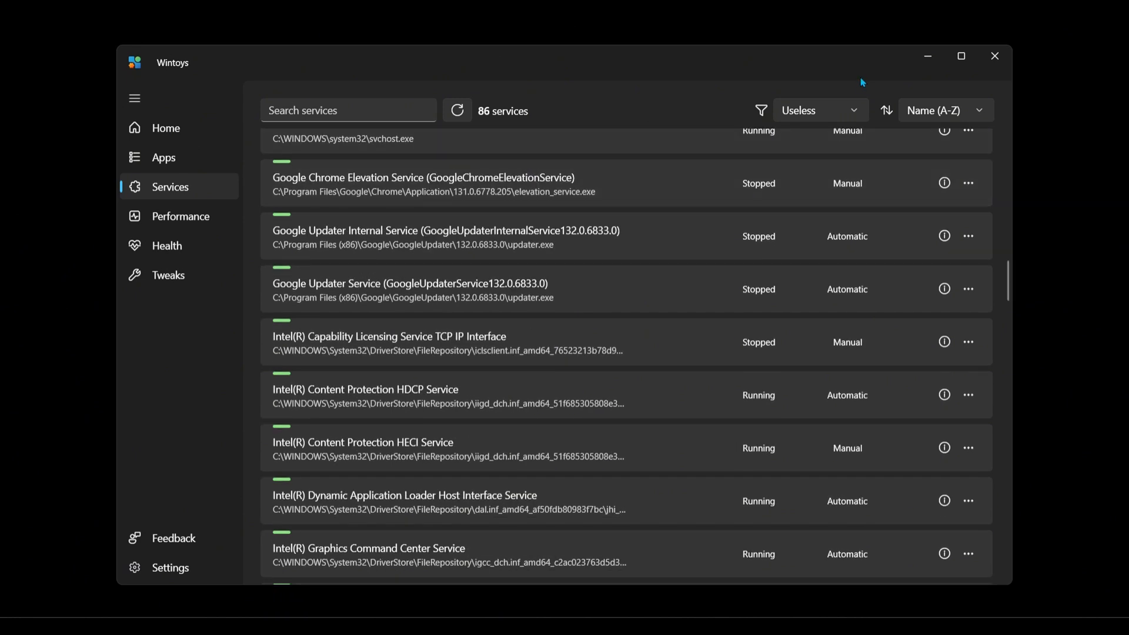
Step: Change the services filter to Automatic and head to Performance
click(819, 110)
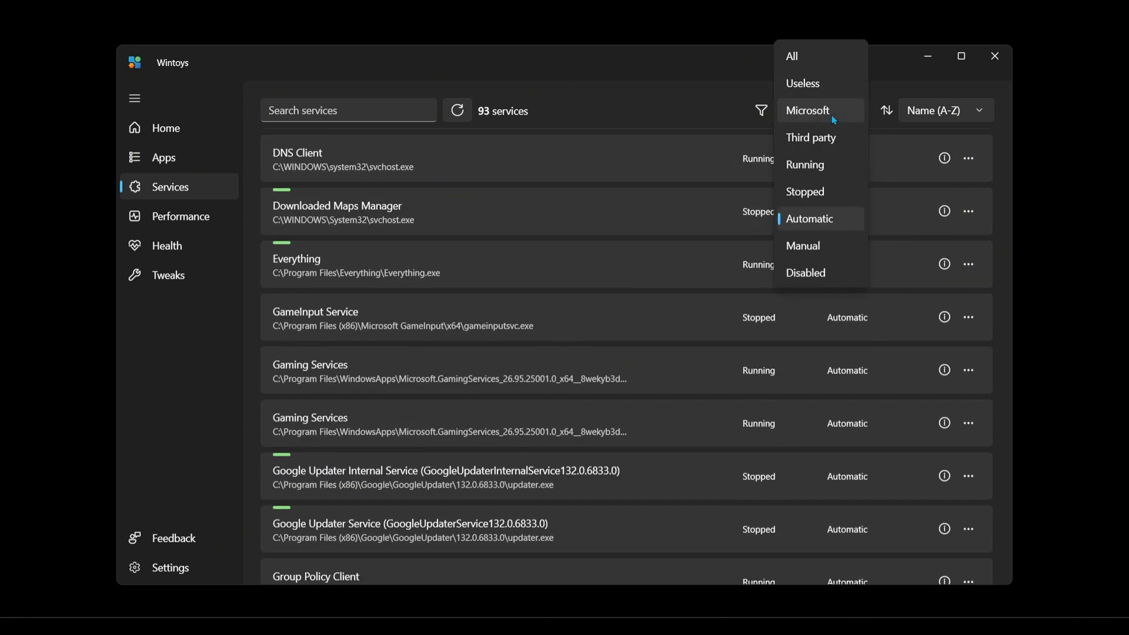
click(809, 218)
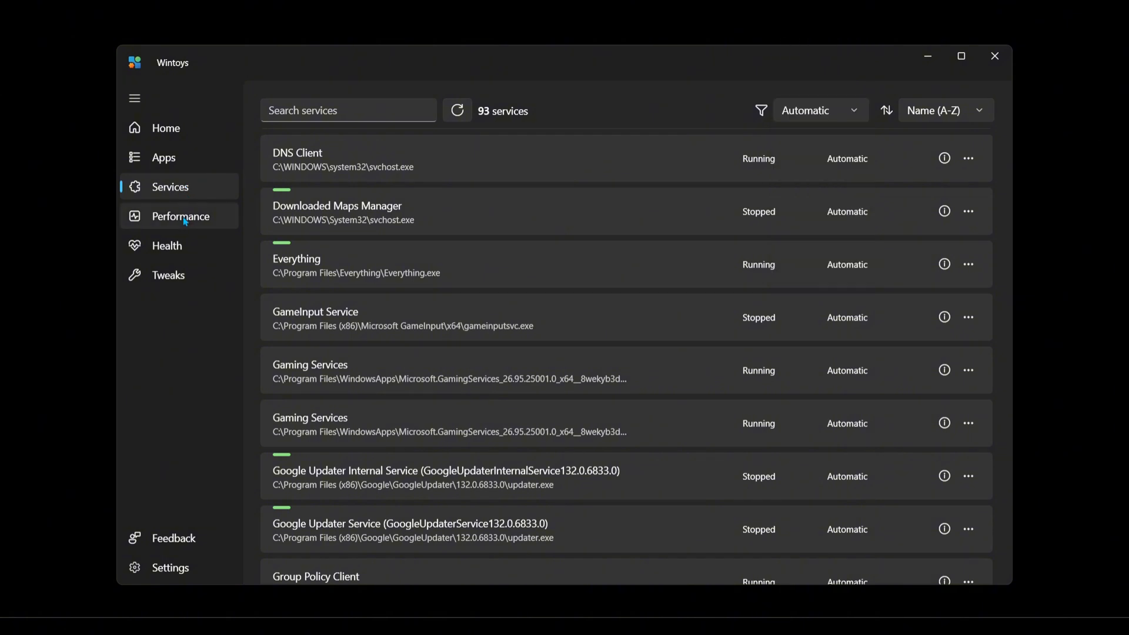
click(457, 110)
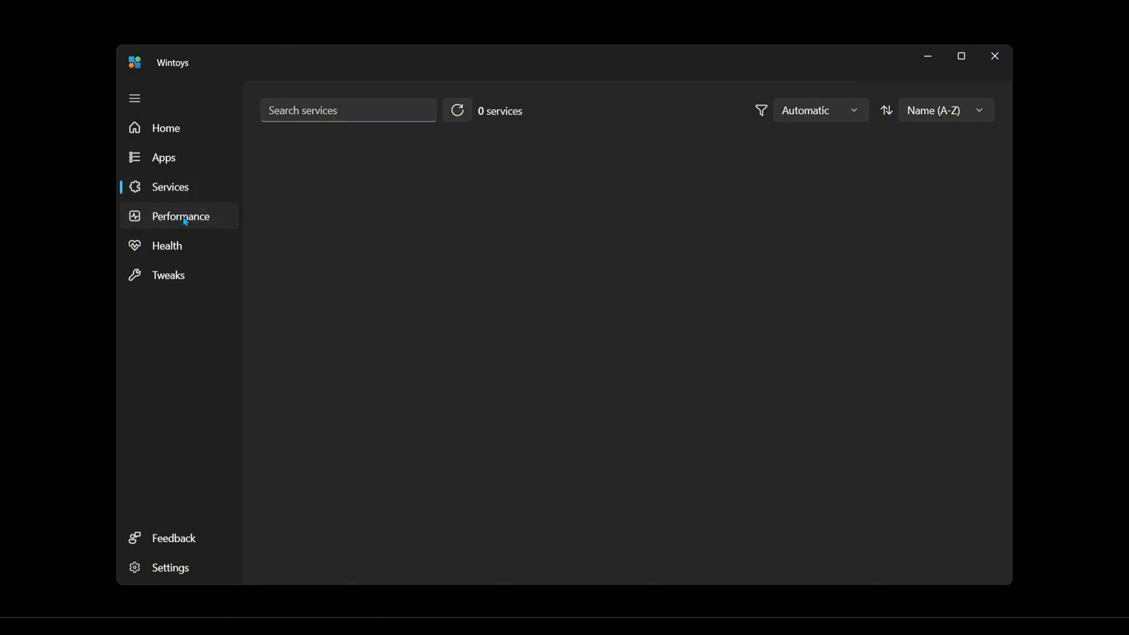
click(180, 215)
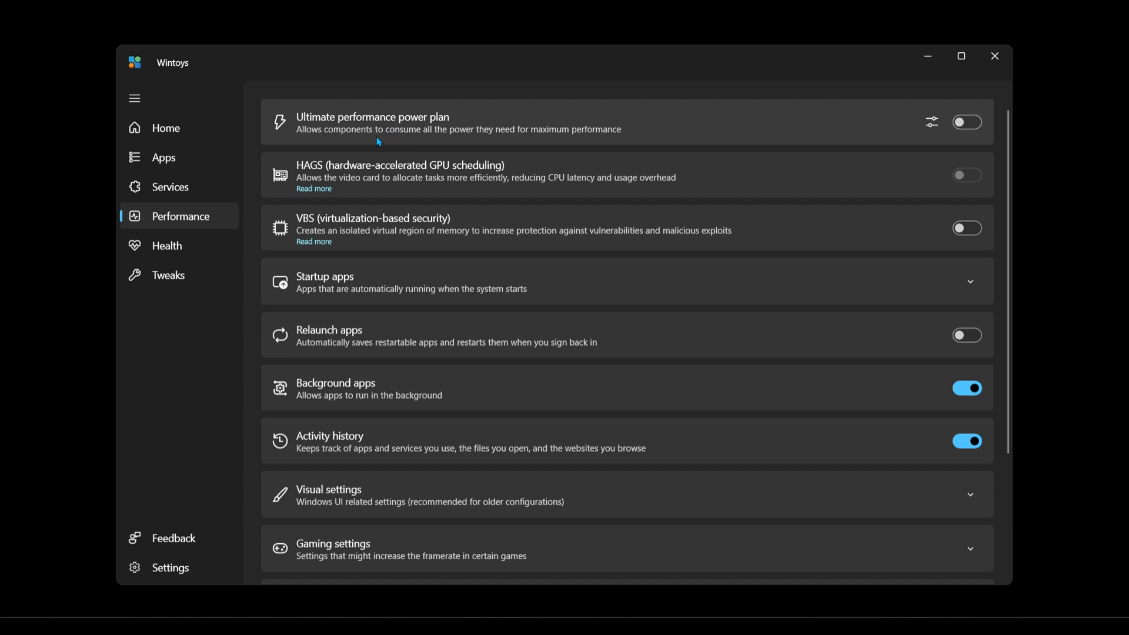
mouse_move(536, 136)
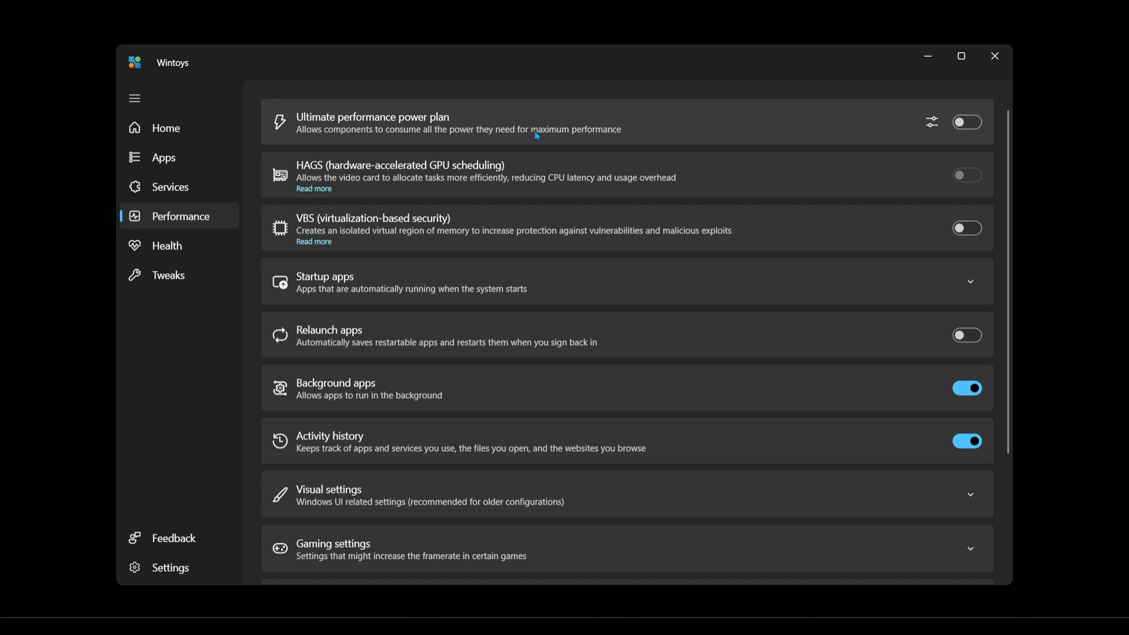
mouse_move(594, 136)
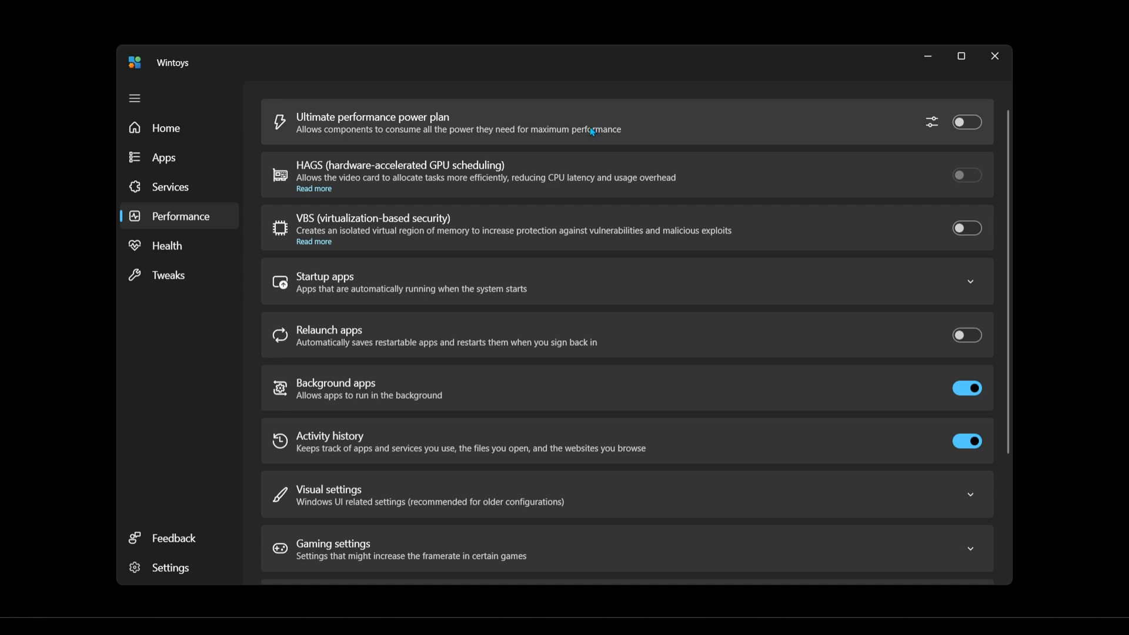
mouse_move(421, 178)
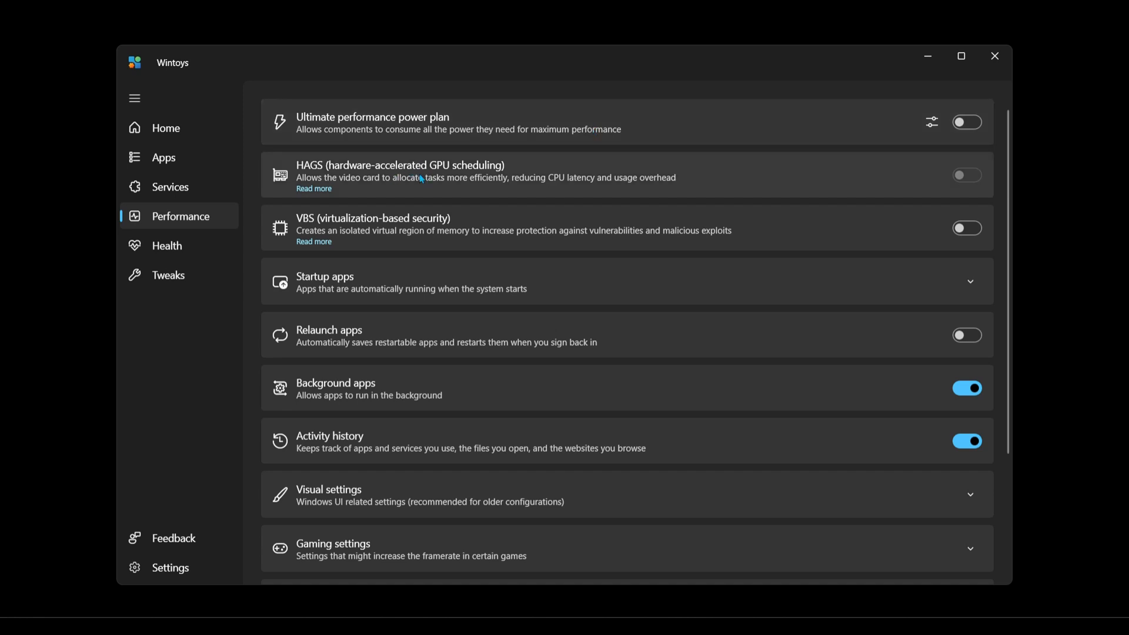
mouse_move(398, 229)
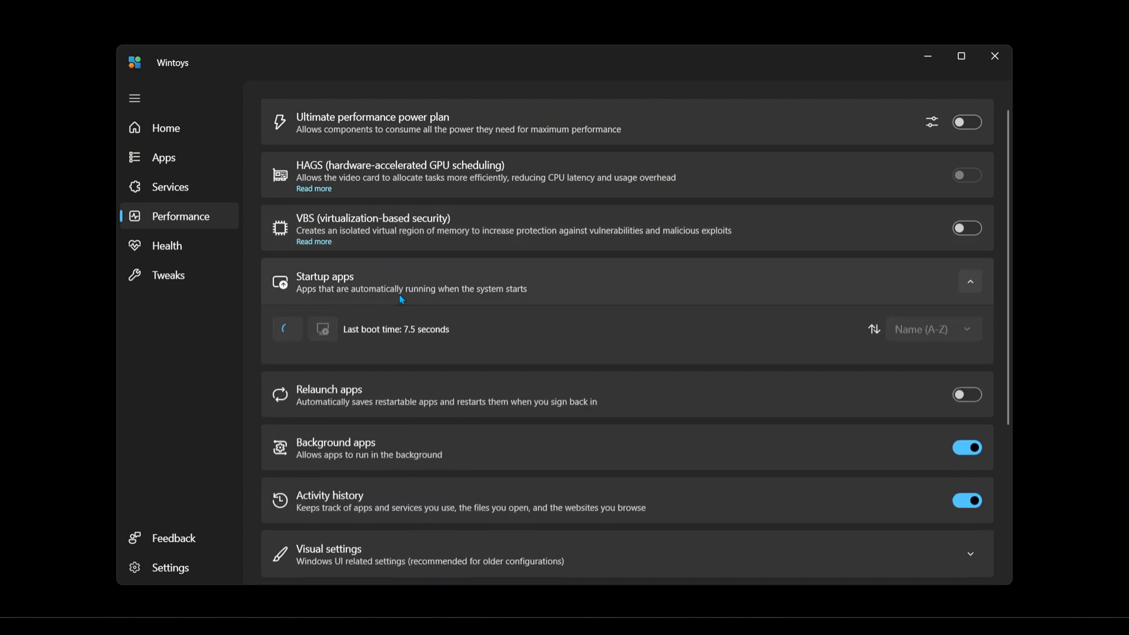
scroll(down, 3)
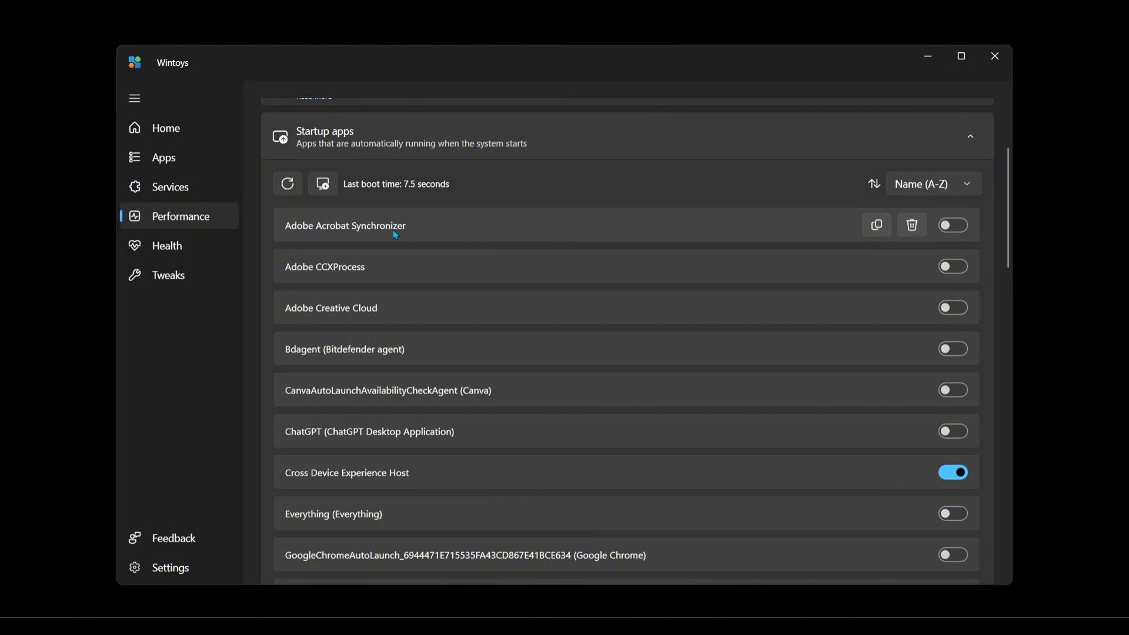
mouse_move(929, 232)
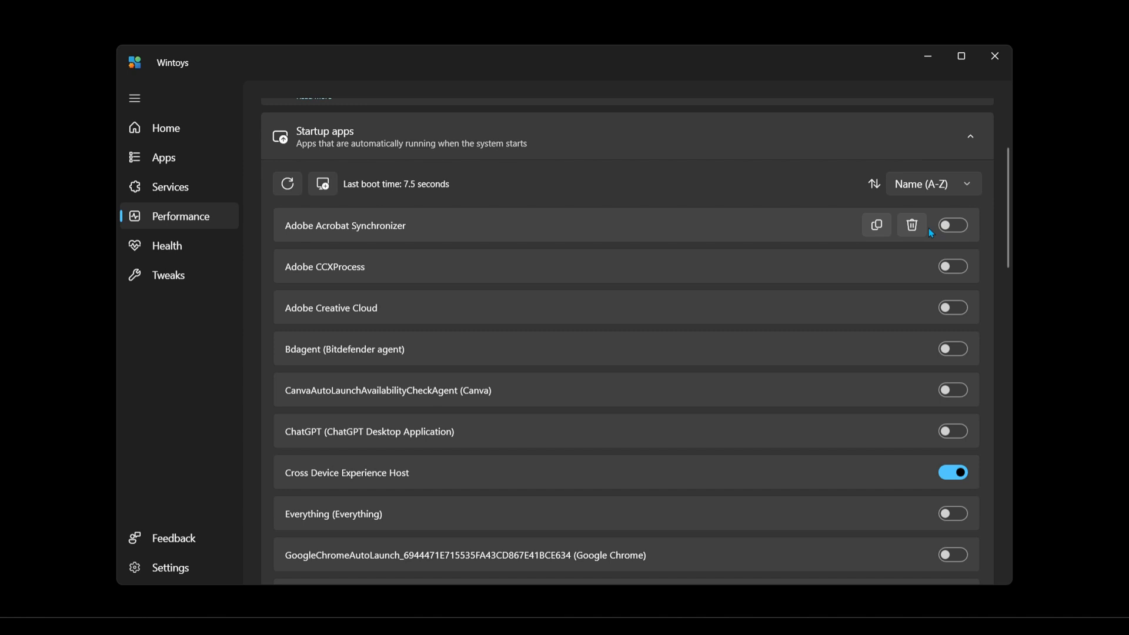
scroll(down, 3)
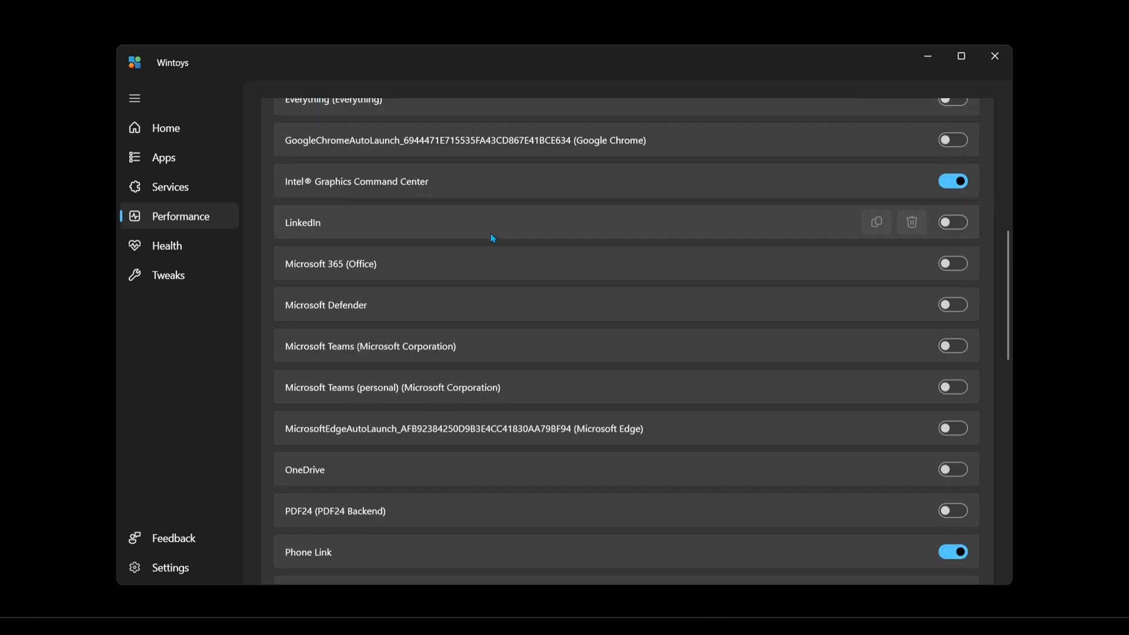
scroll(down, 3)
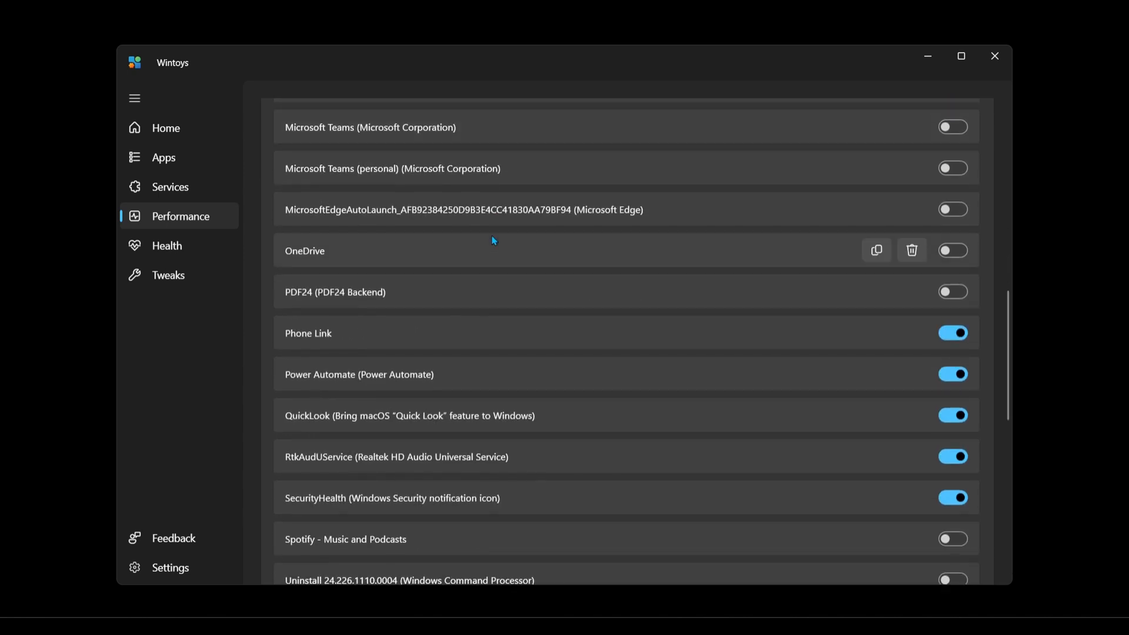
scroll(down, 3)
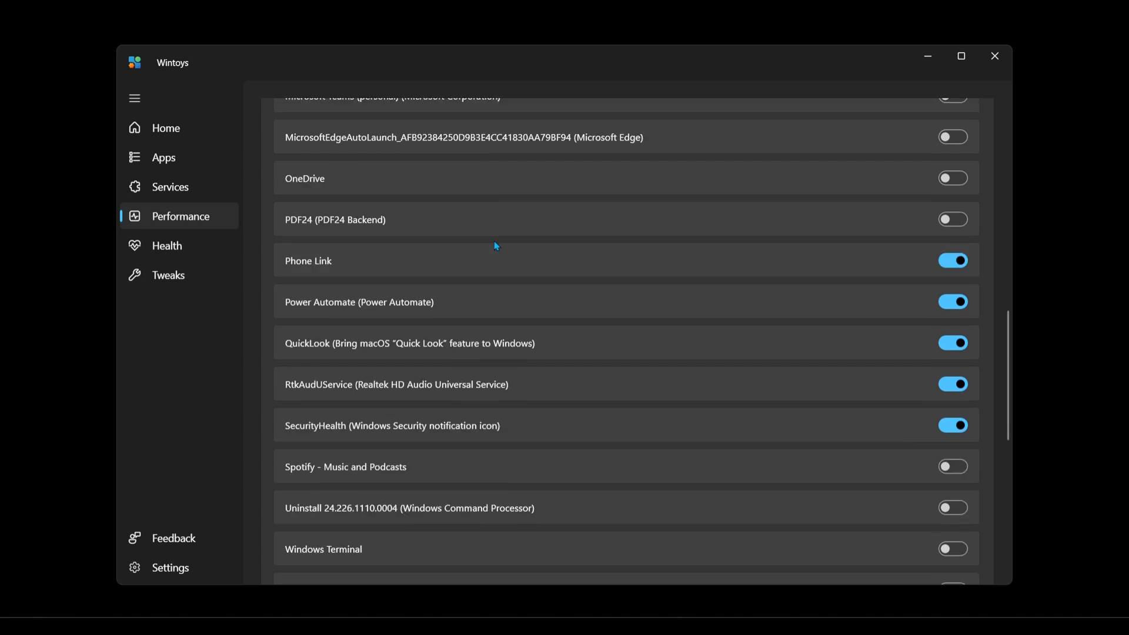
scroll(down, 3)
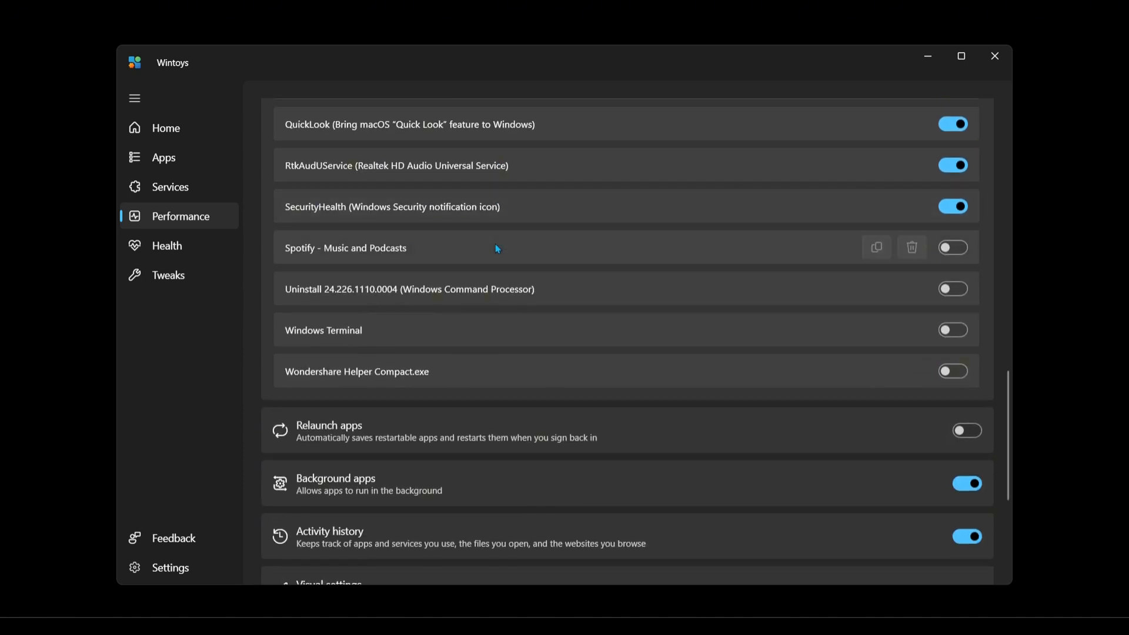
scroll(up, 3)
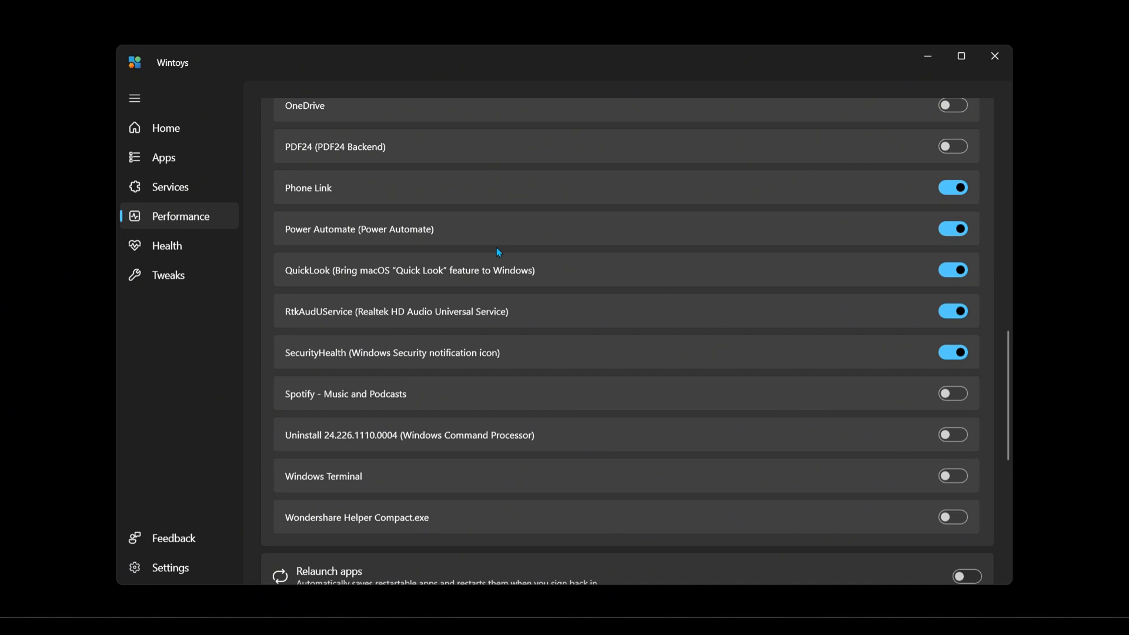
scroll(down, 3)
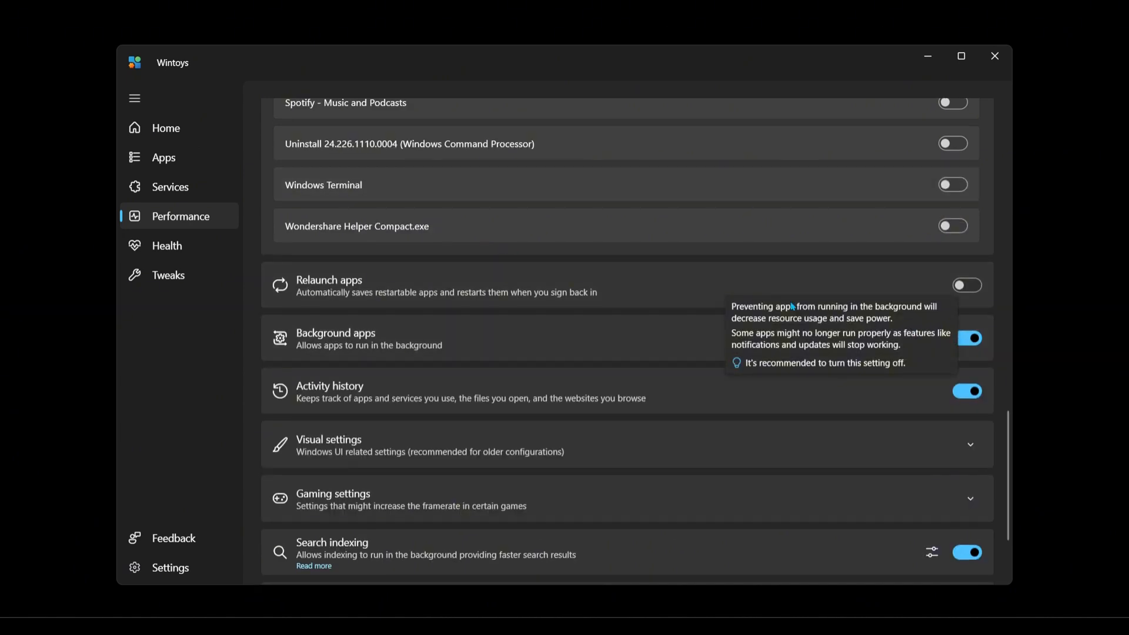
scroll(up, 3)
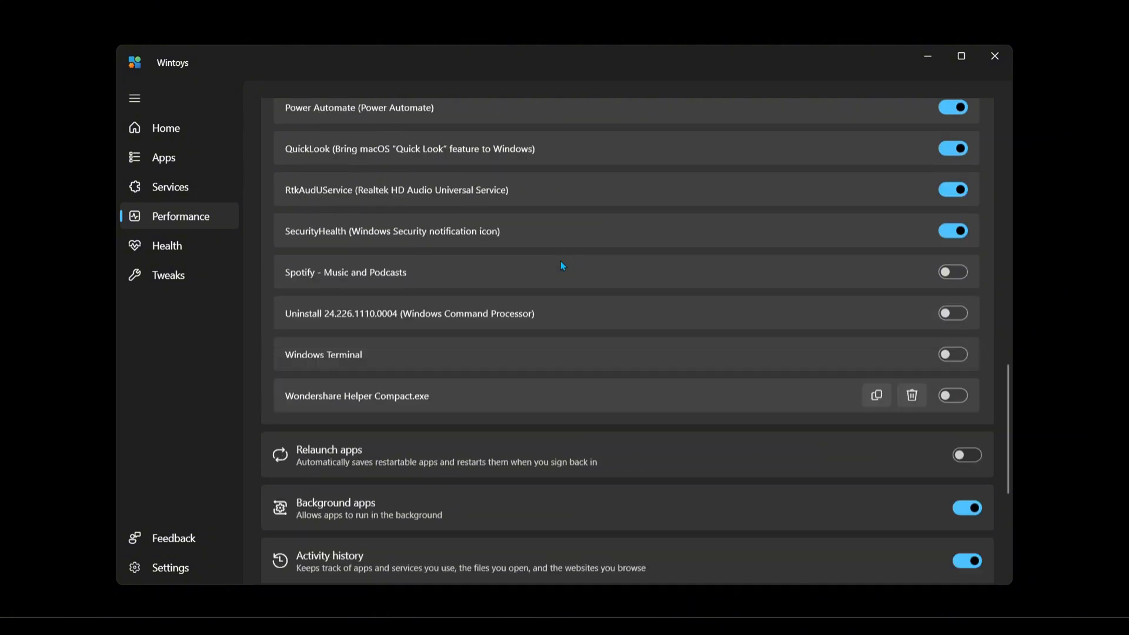
Step: Open the Health page and browse its hibernation, storage sense, repair and cleanup options
click(166, 246)
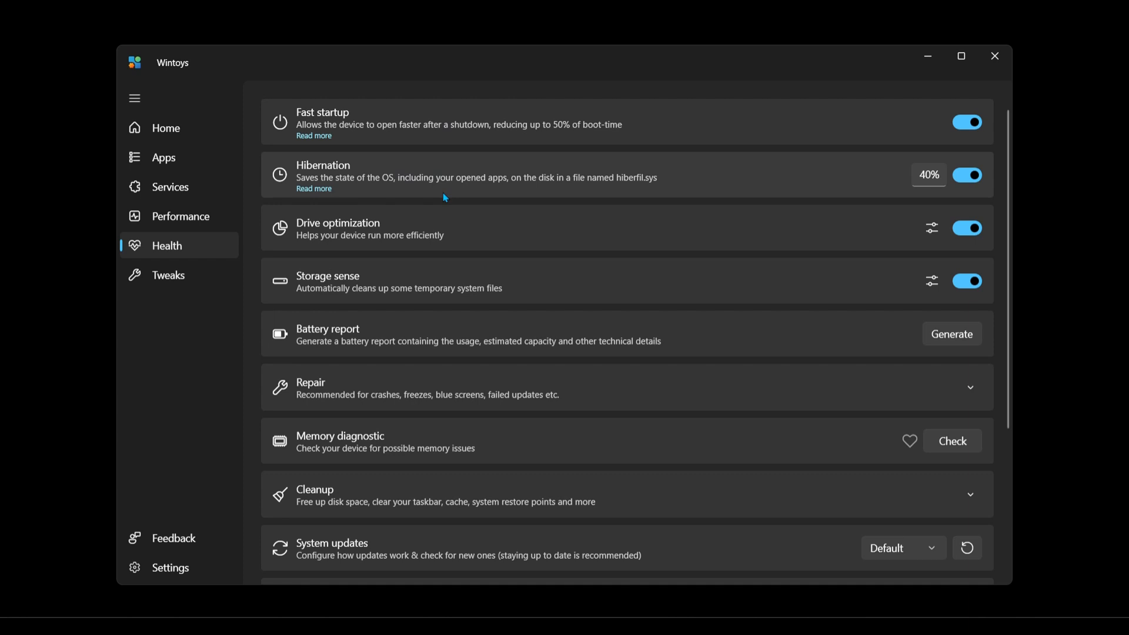
mouse_move(429, 239)
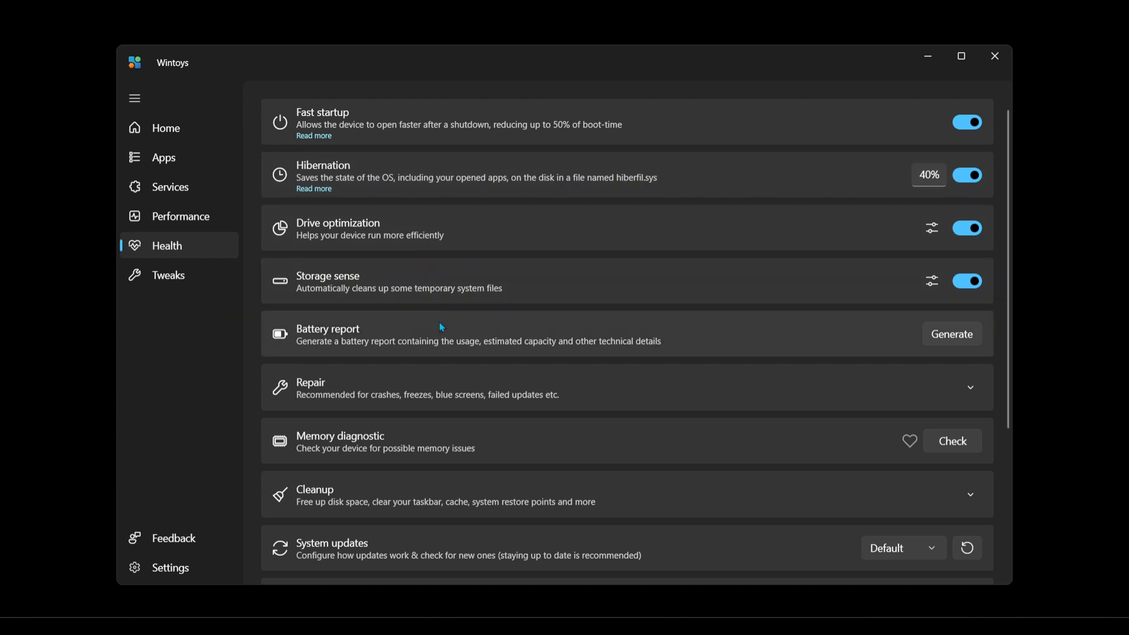
scroll(down, 3)
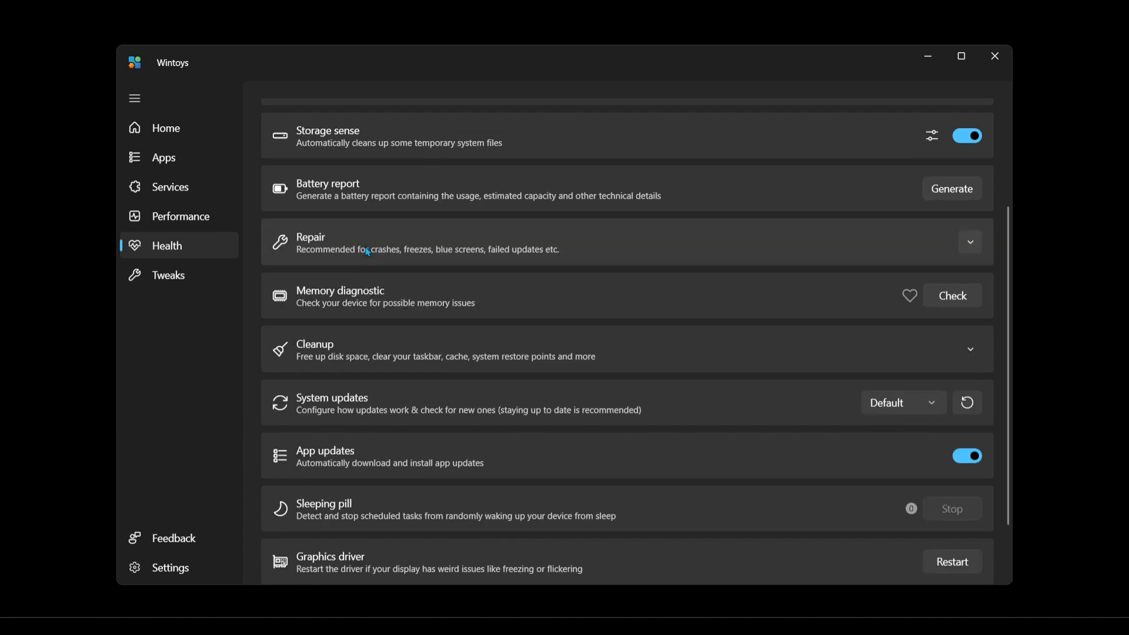
scroll(down, 3)
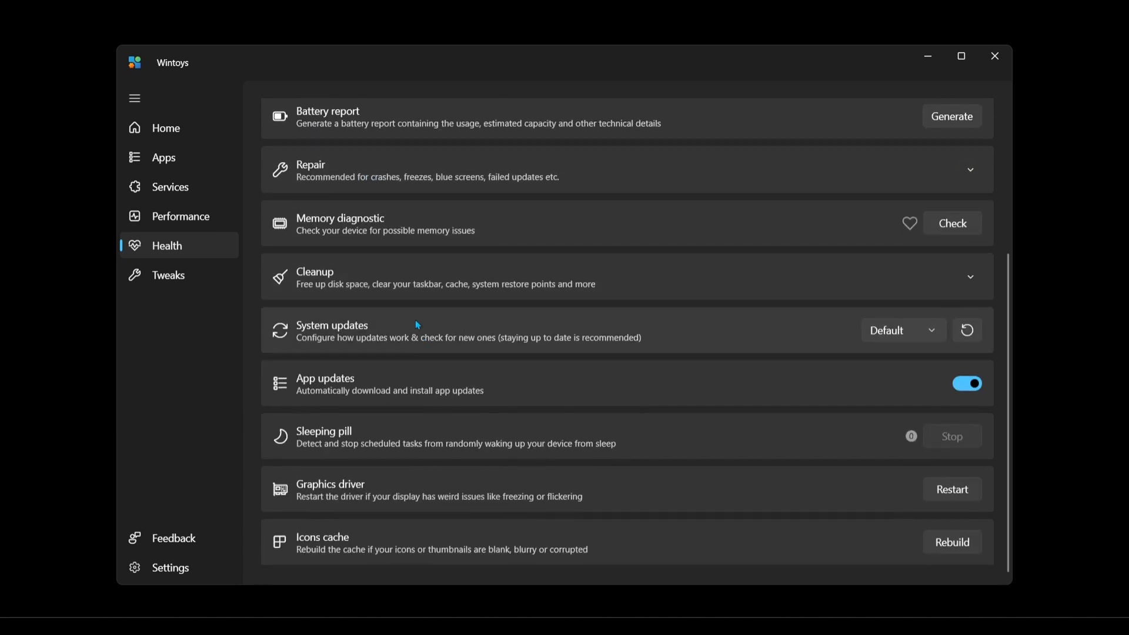
click(901, 330)
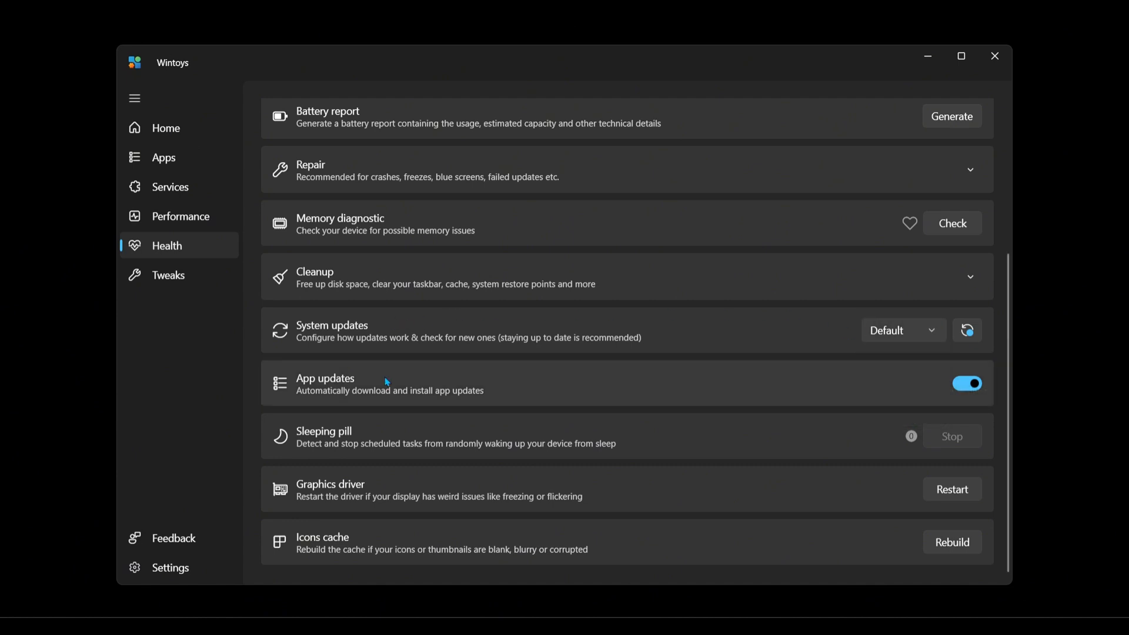
mouse_move(371, 519)
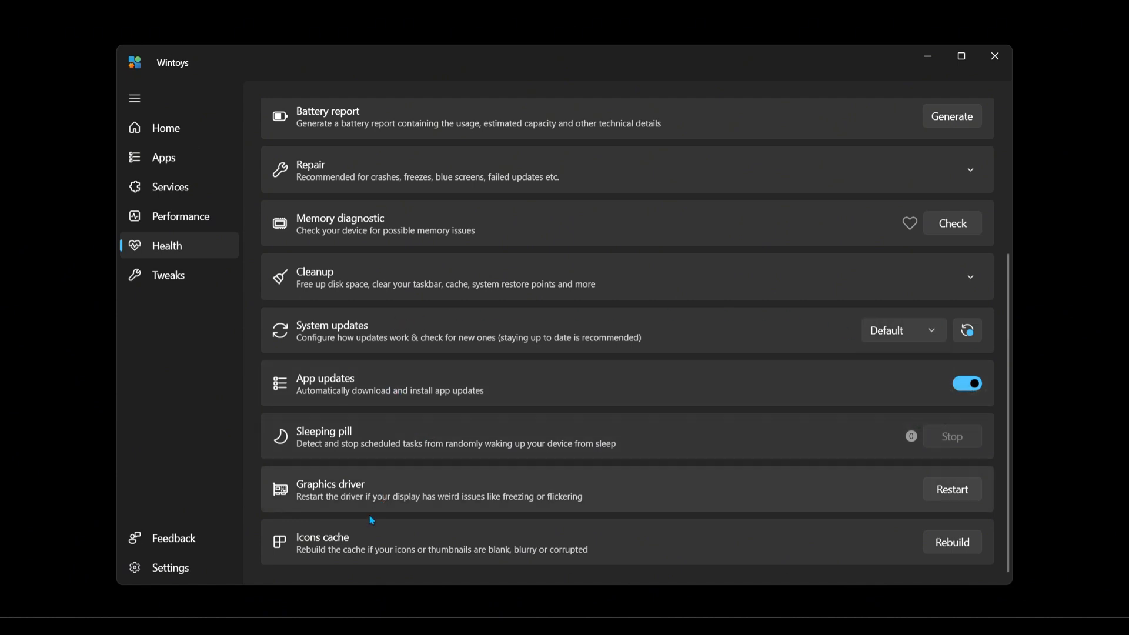
scroll(up, 3)
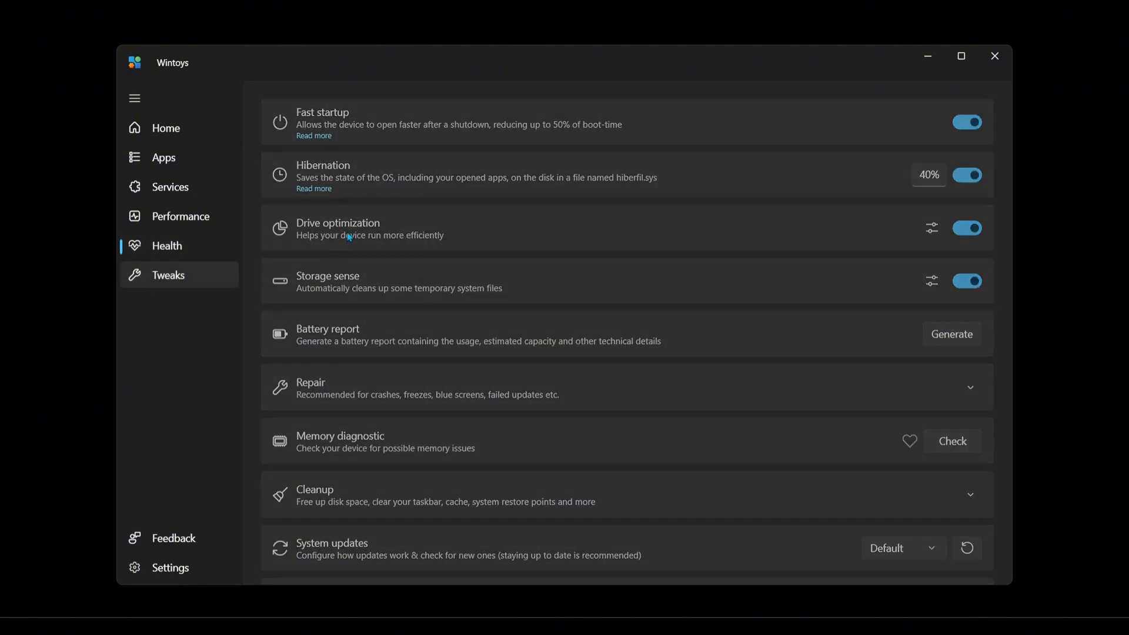
Step: Open Tweaks and expand the Privacy group with telemetry, tracking and camera toggles
click(167, 275)
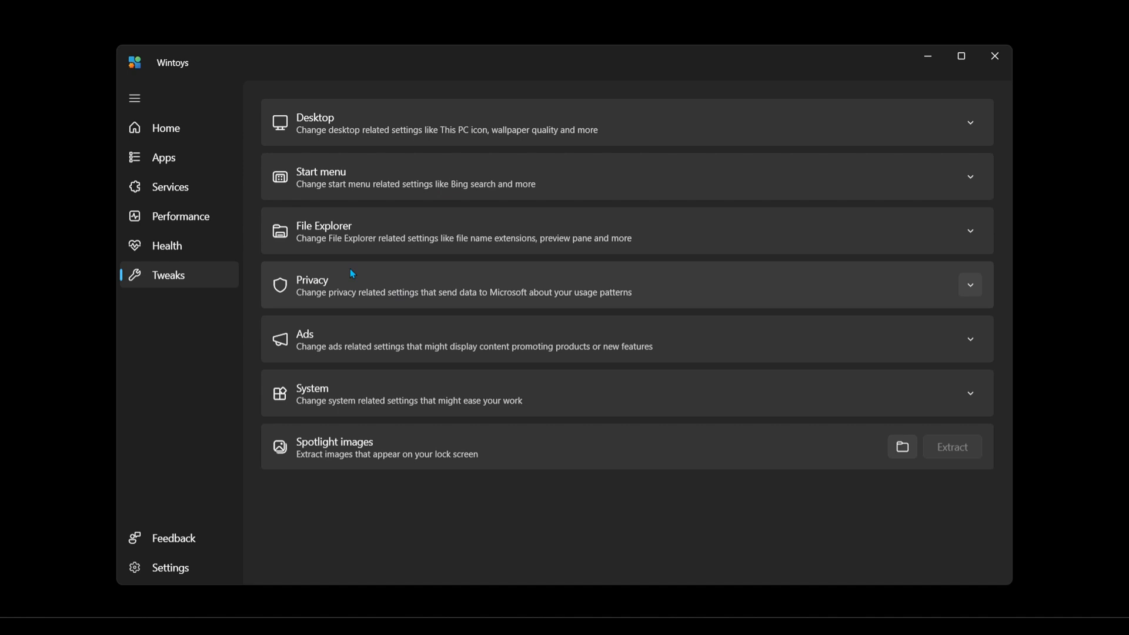
mouse_move(409, 285)
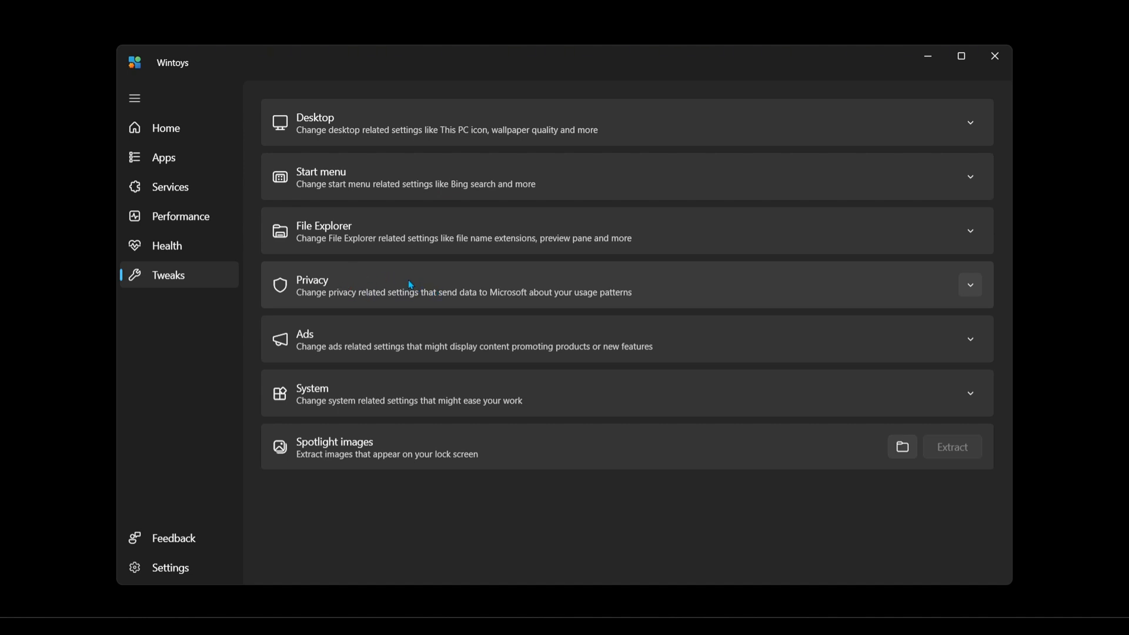
mouse_move(408, 289)
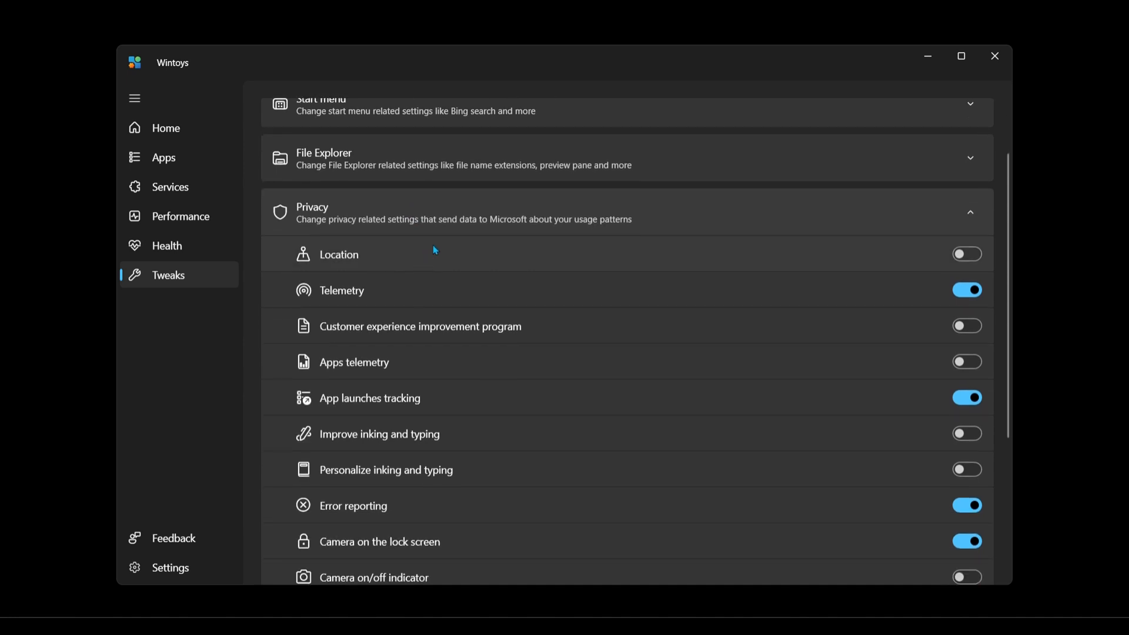
scroll(down, 3)
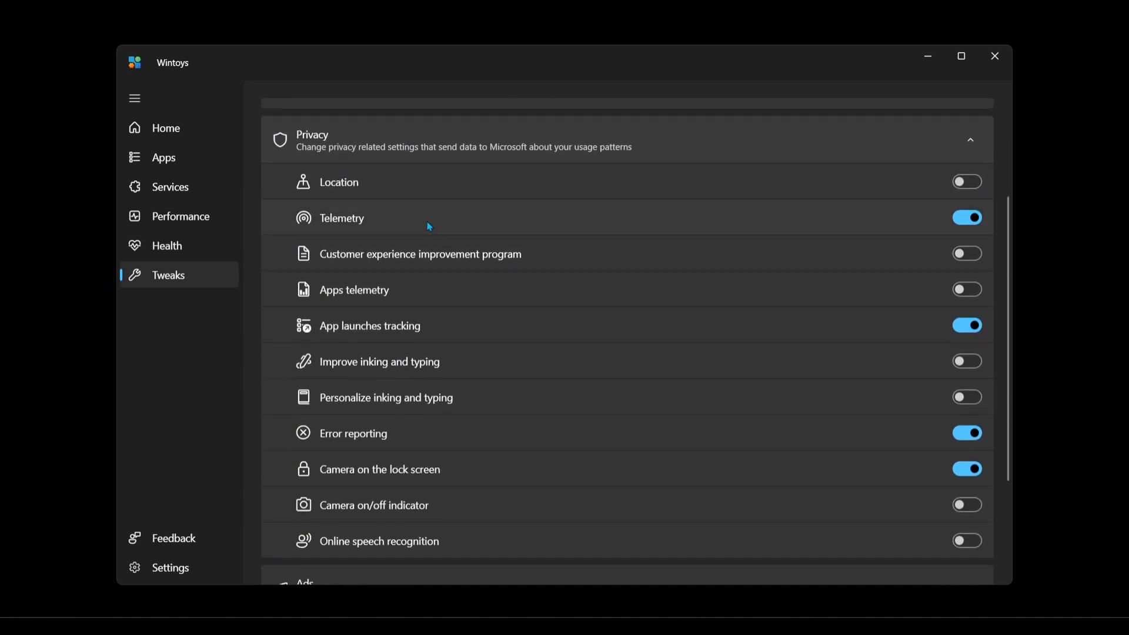
mouse_move(388, 225)
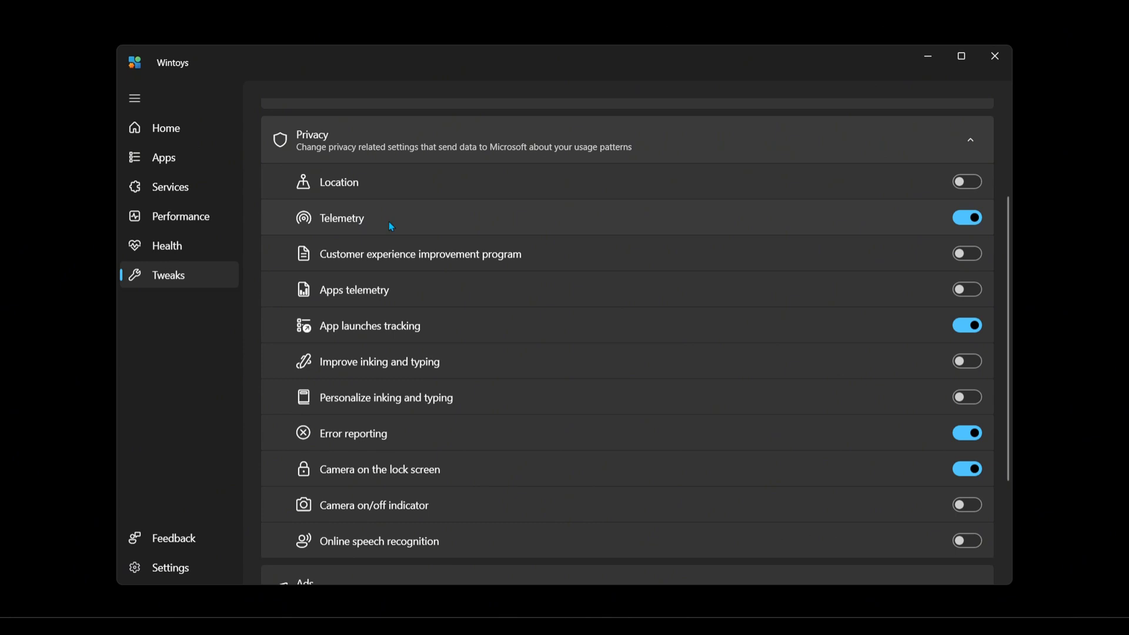
mouse_move(375, 336)
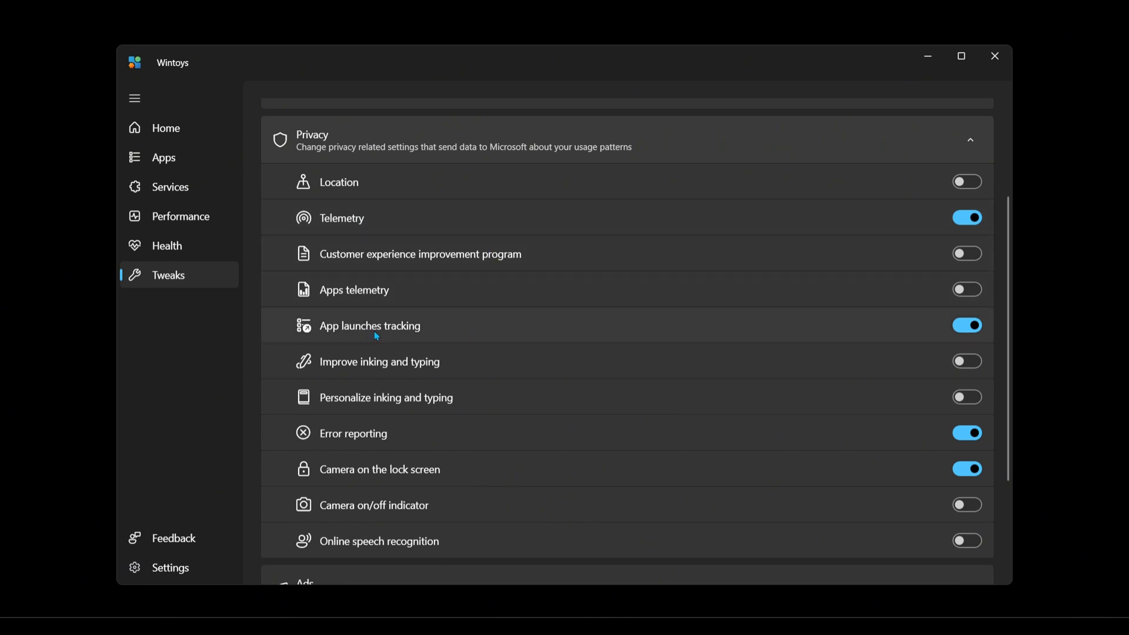
mouse_move(403, 440)
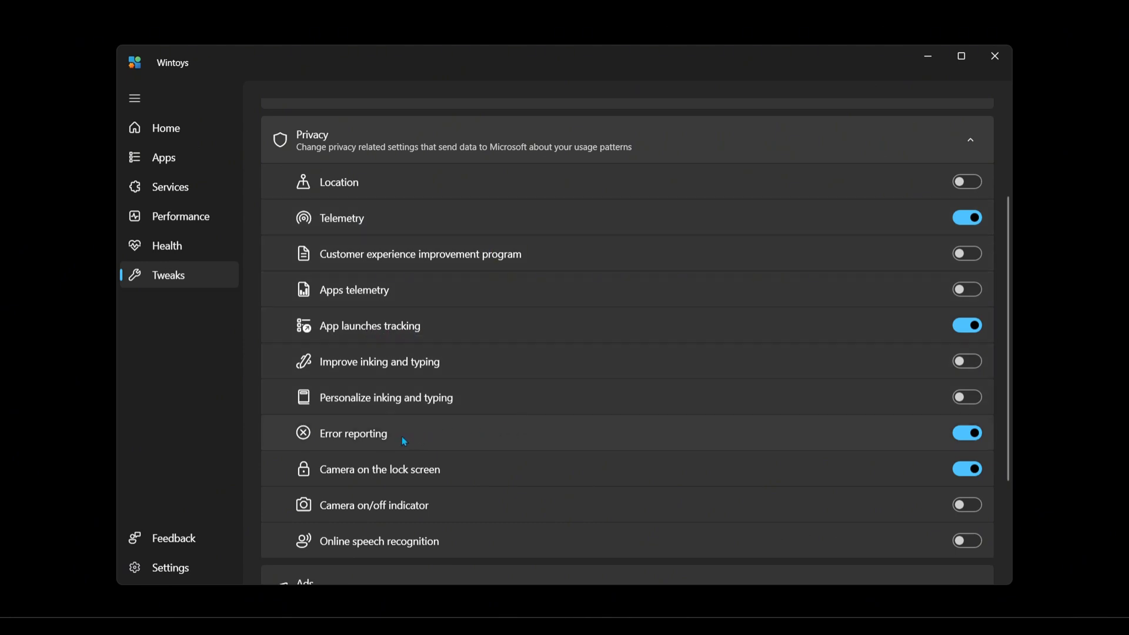
mouse_move(484, 475)
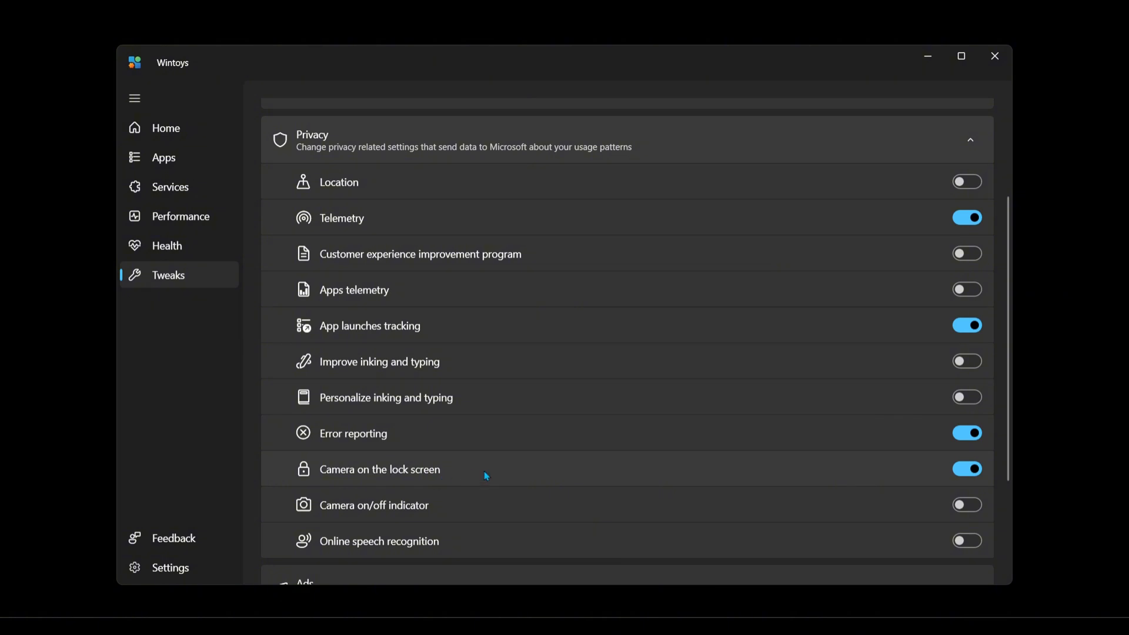
mouse_move(488, 447)
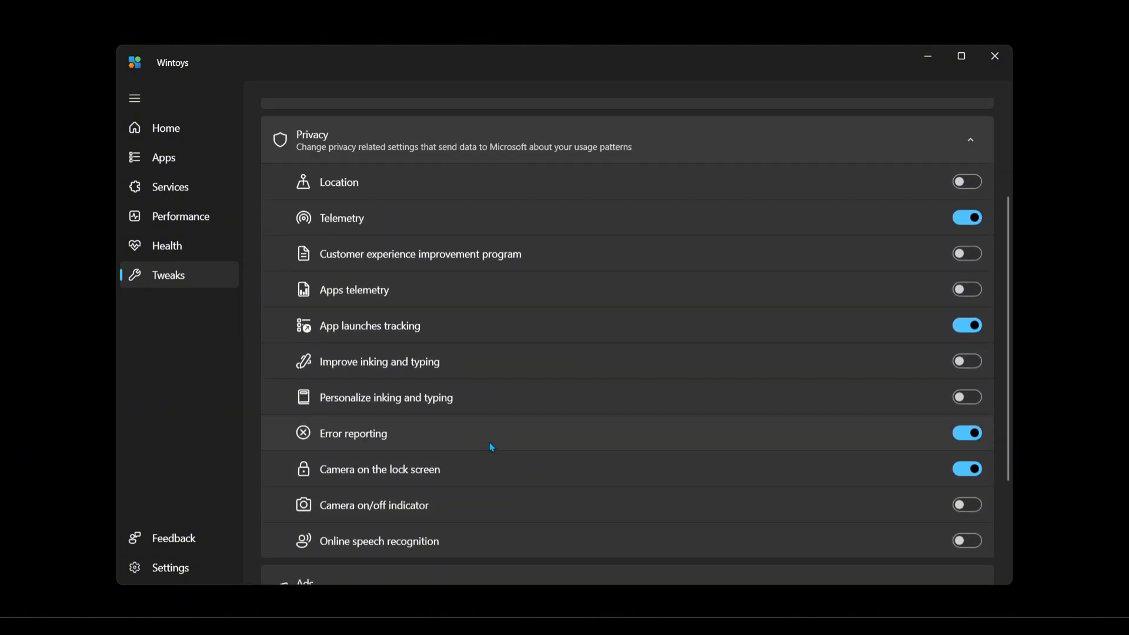
scroll(up, 3)
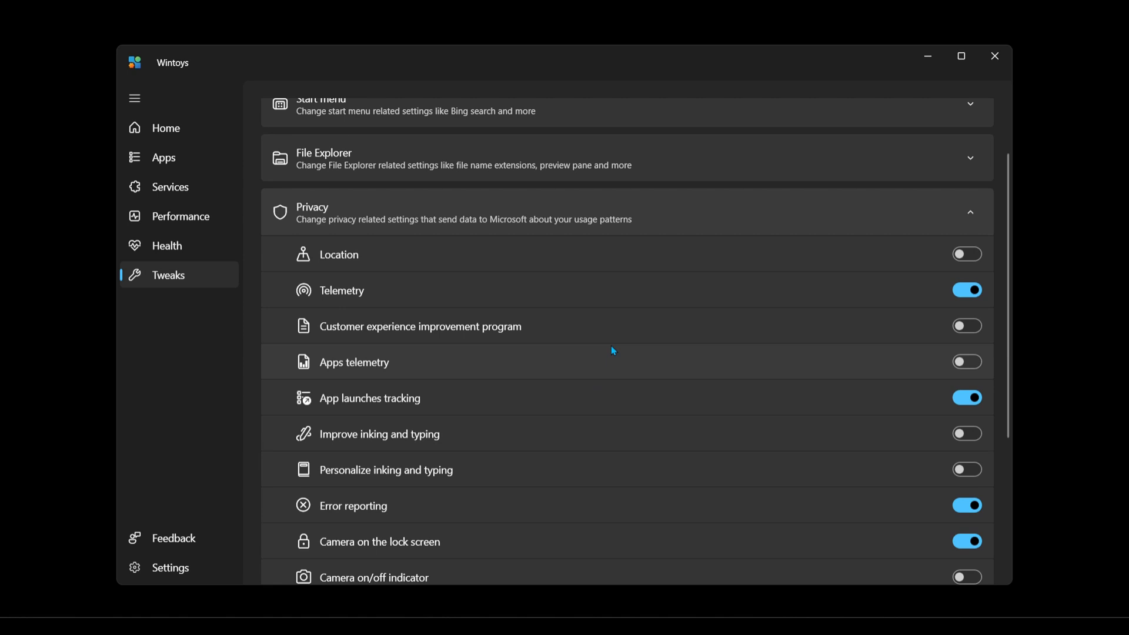
mouse_move(655, 285)
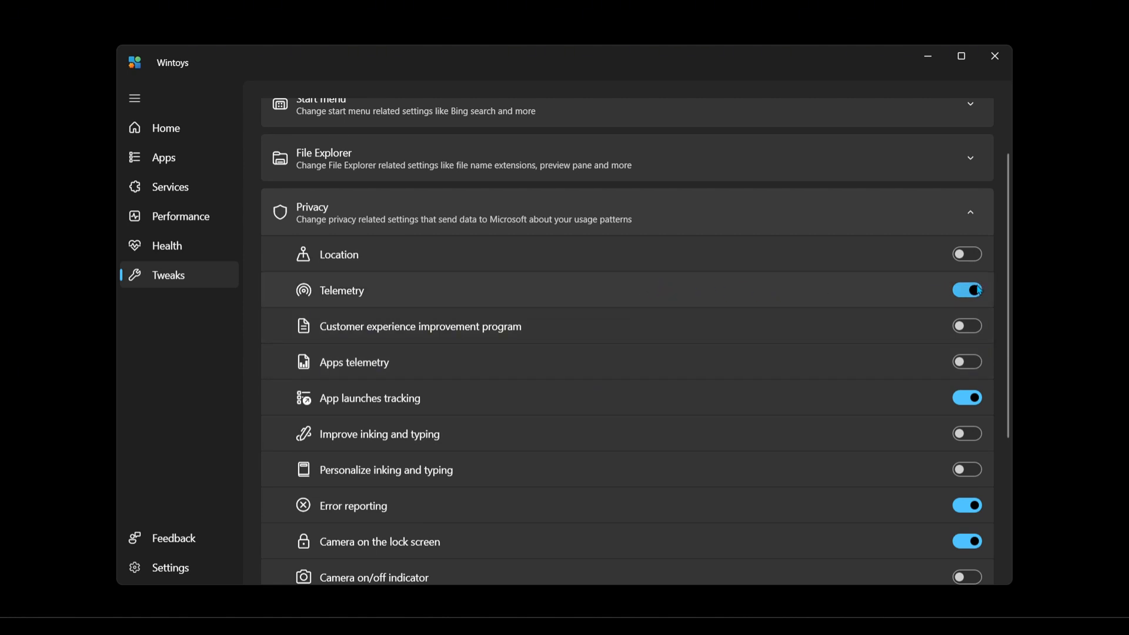
Step: Switch off the Telemetry, Error reporting and Camera on the lock screen privacy toggles
click(966, 290)
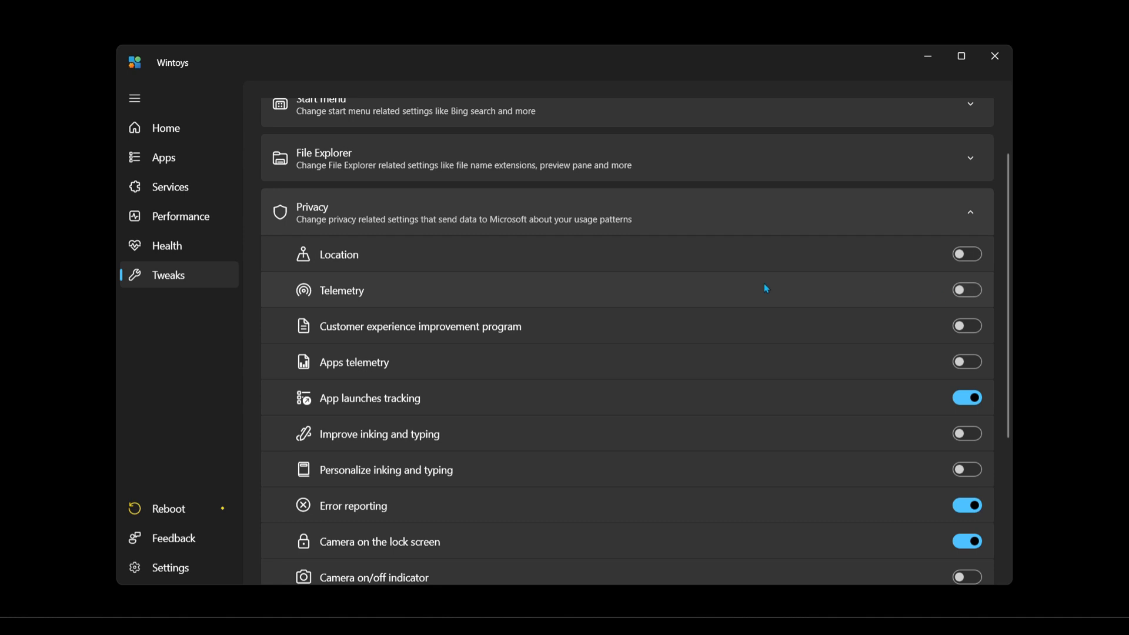
scroll(down, 3)
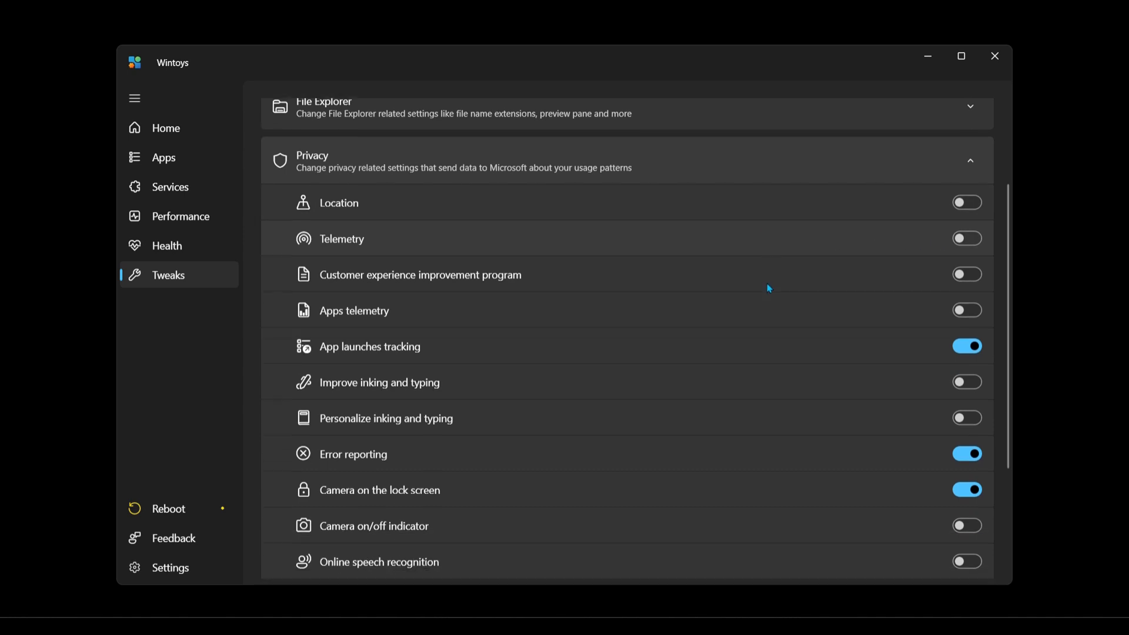
scroll(down, 3)
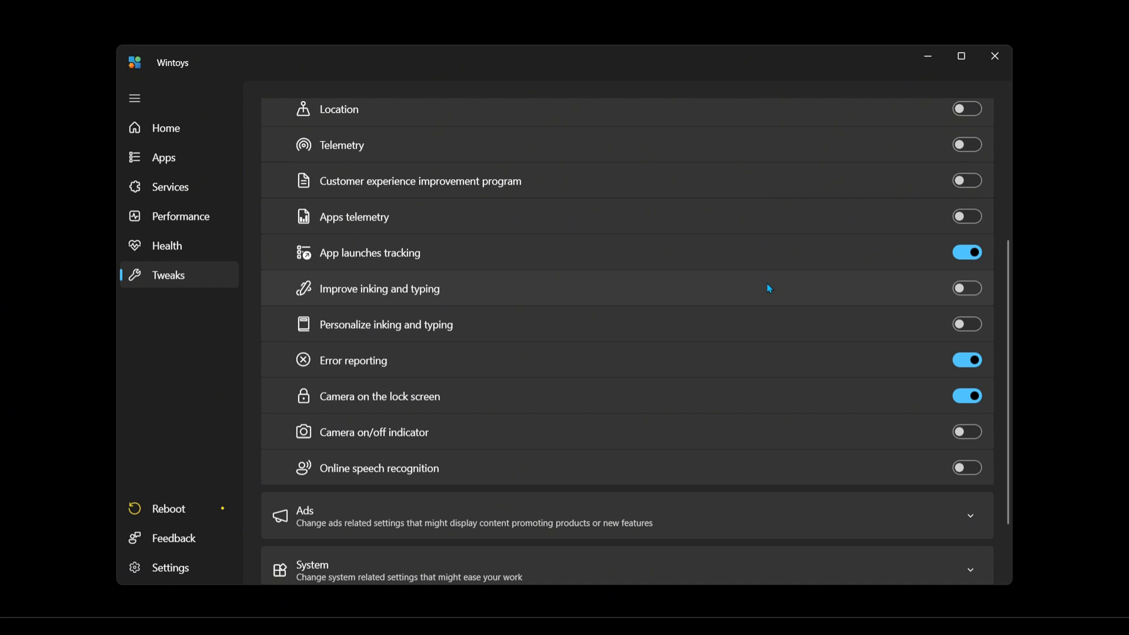
click(966, 359)
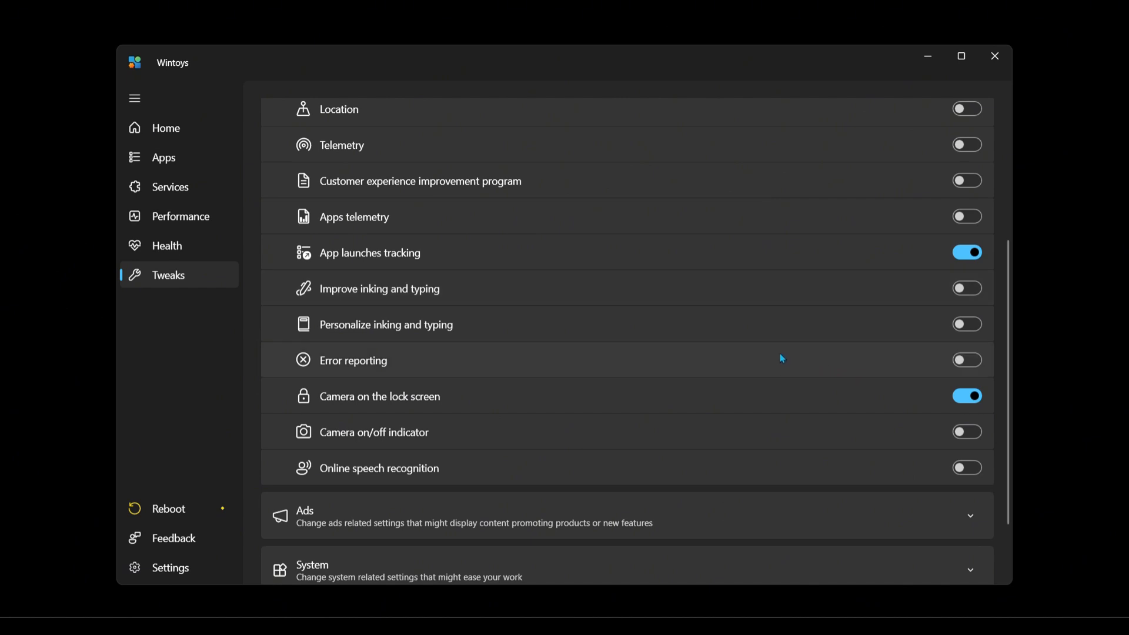
click(966, 395)
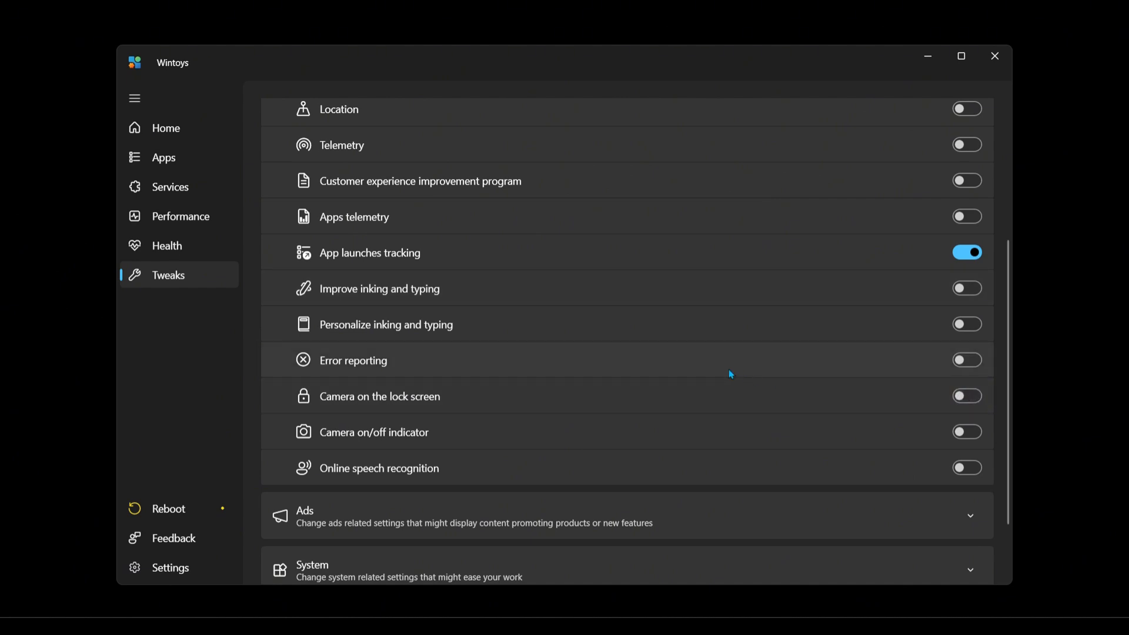
mouse_move(882, 252)
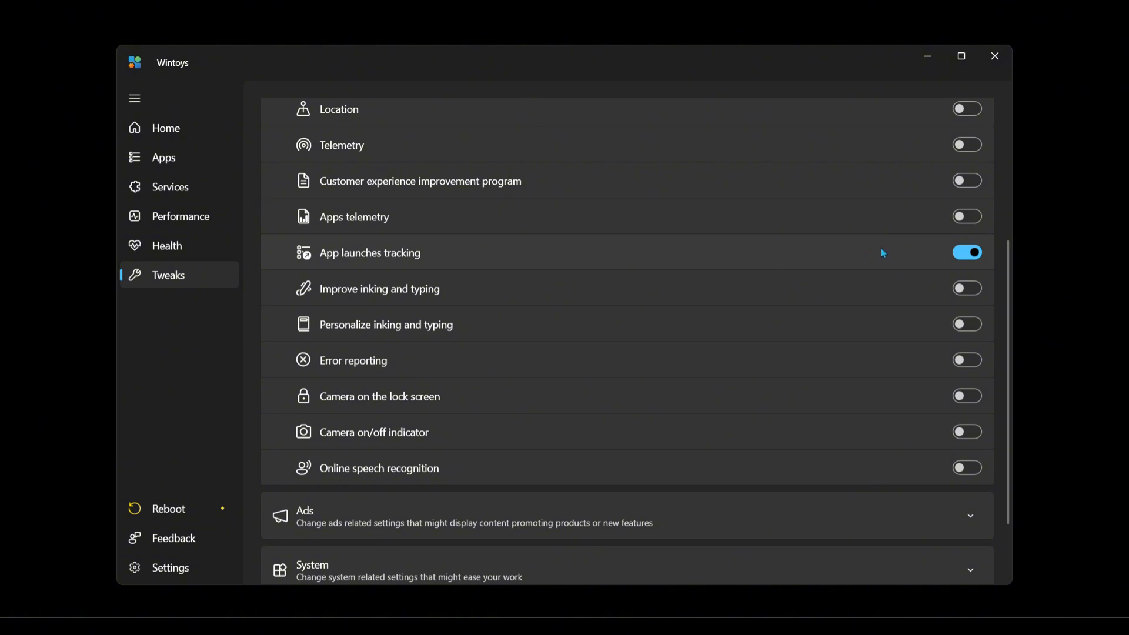
scroll(up, 3)
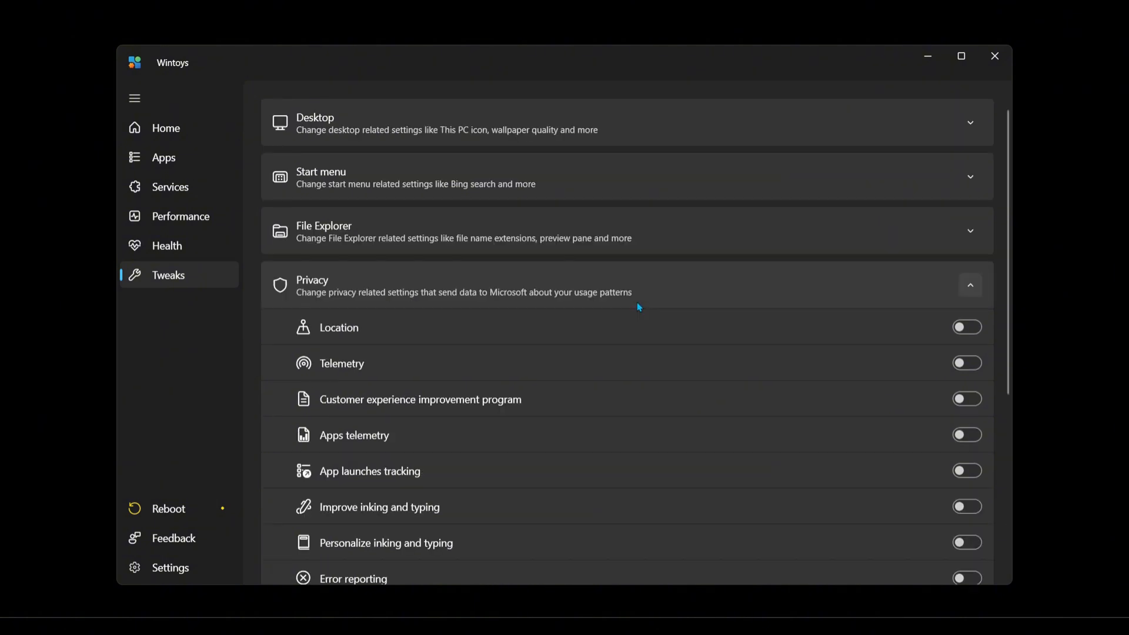
scroll(down, 3)
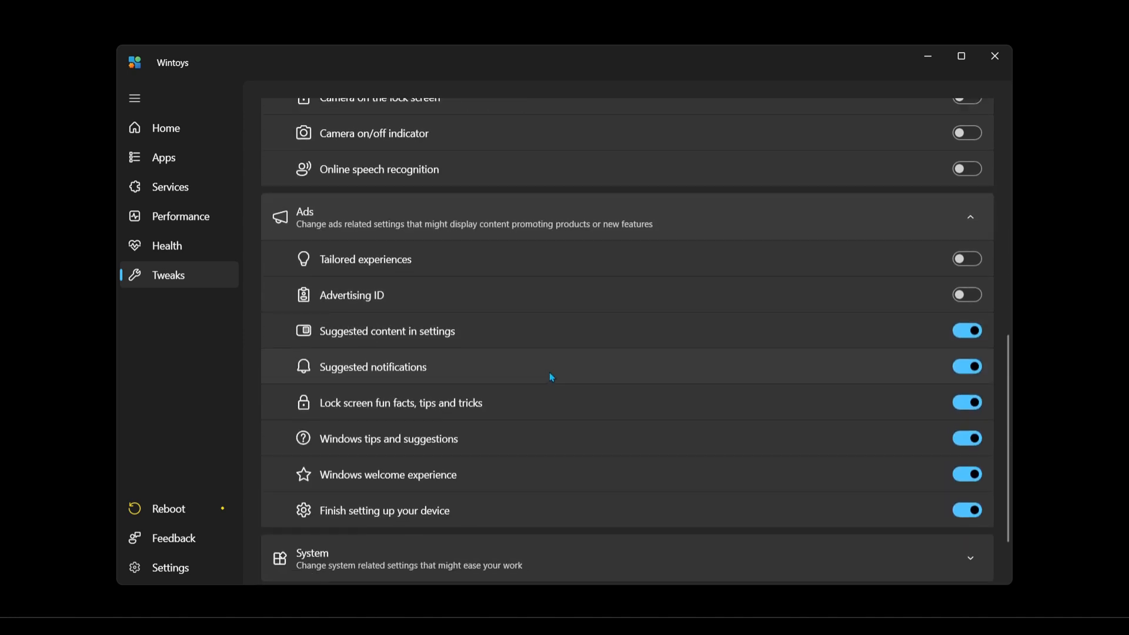
mouse_move(421, 270)
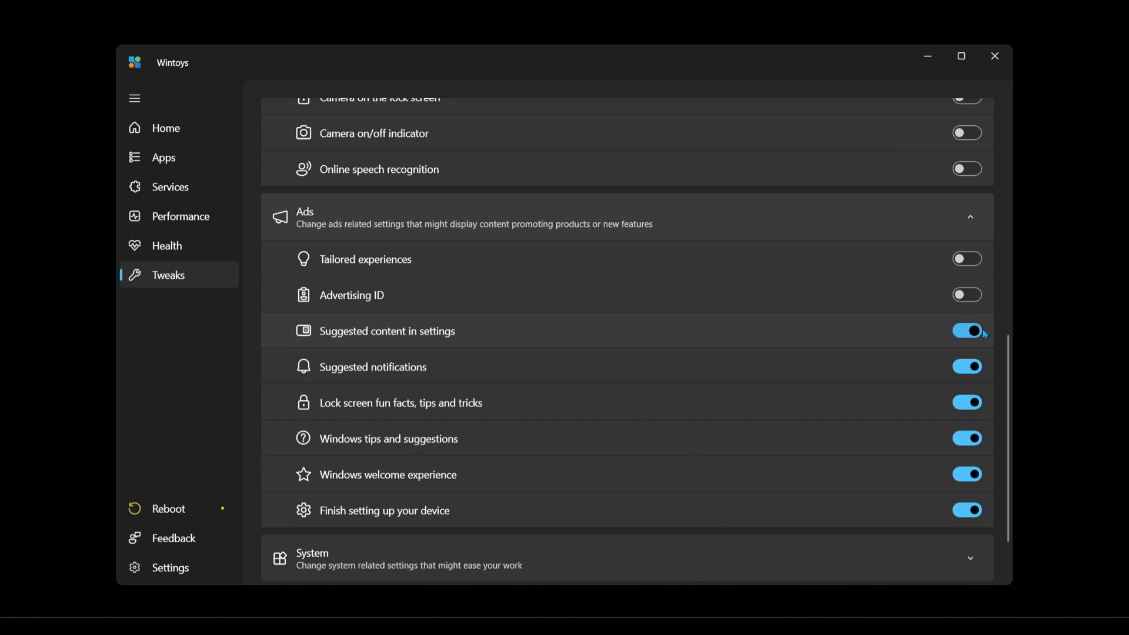
mouse_move(972, 370)
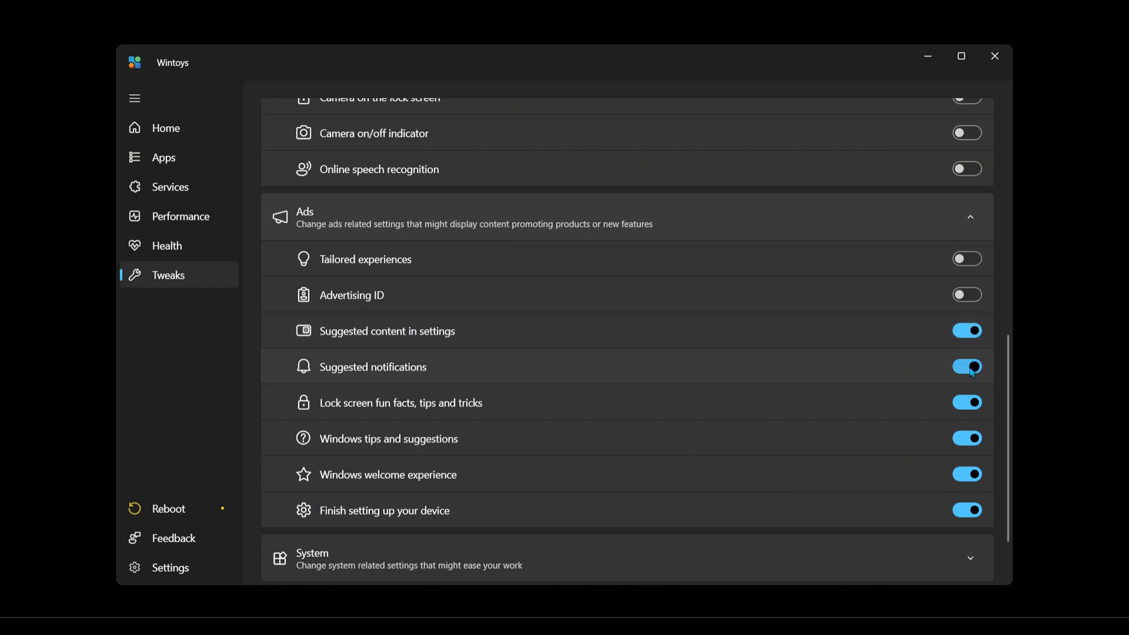
Step: Turn off Suggested notifications, lock screen fun facts, Windows tips, welcome experience and Finish setting up
click(967, 366)
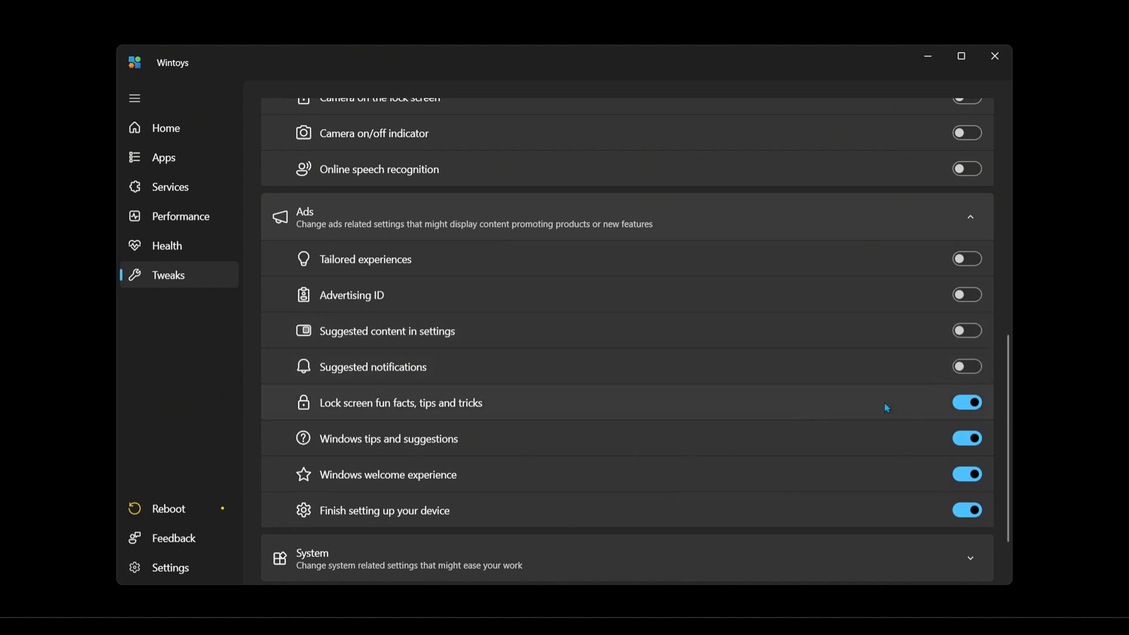
click(967, 402)
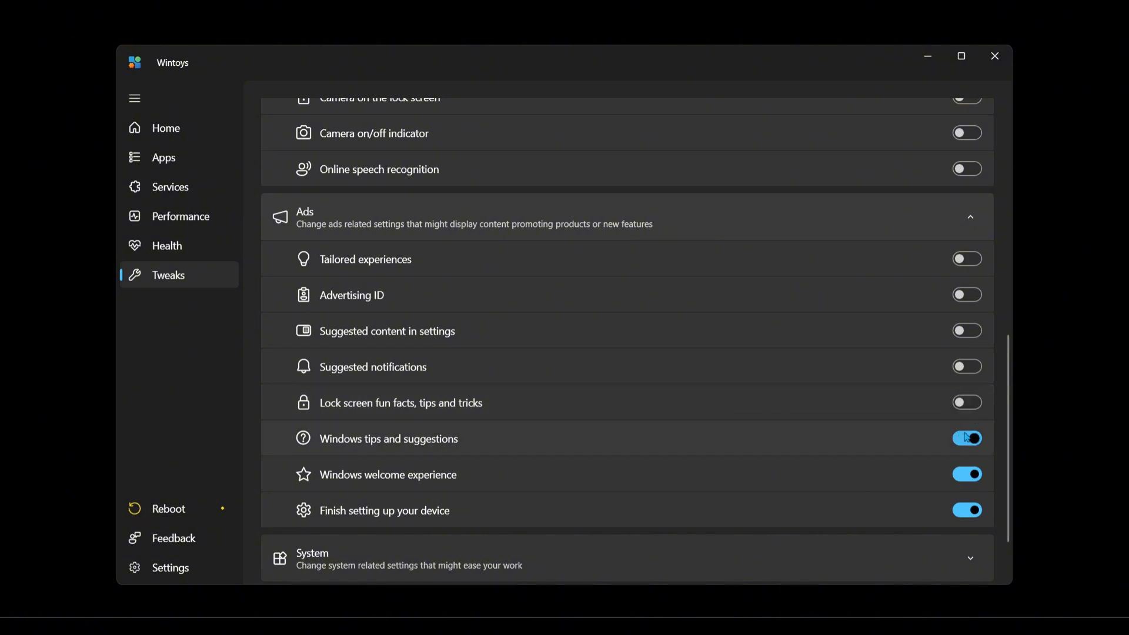
click(967, 437)
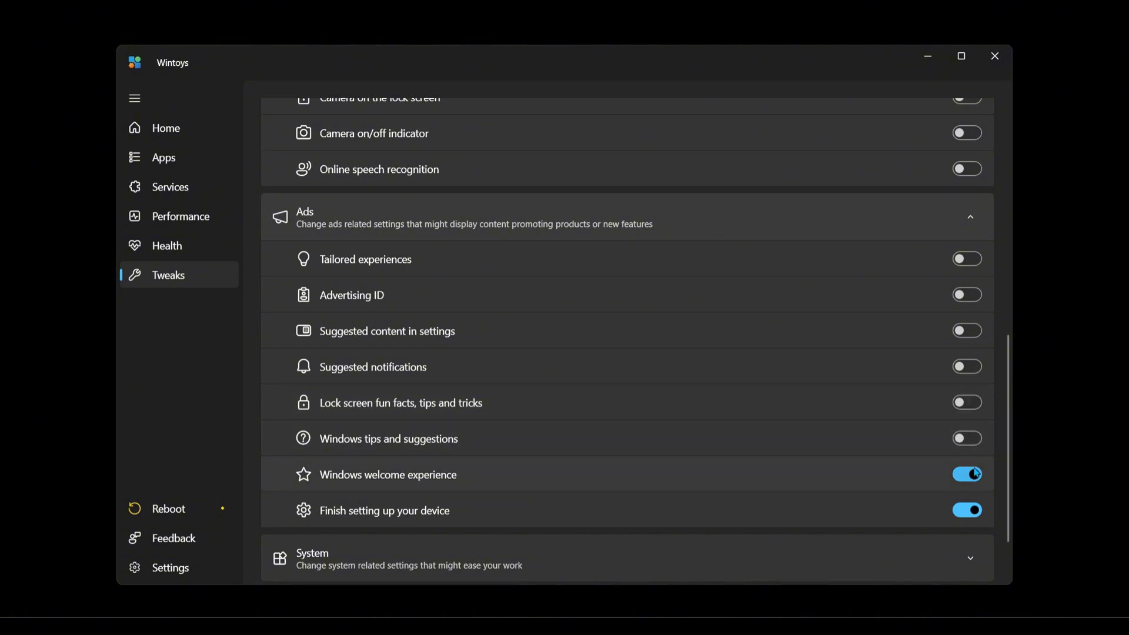
click(966, 474)
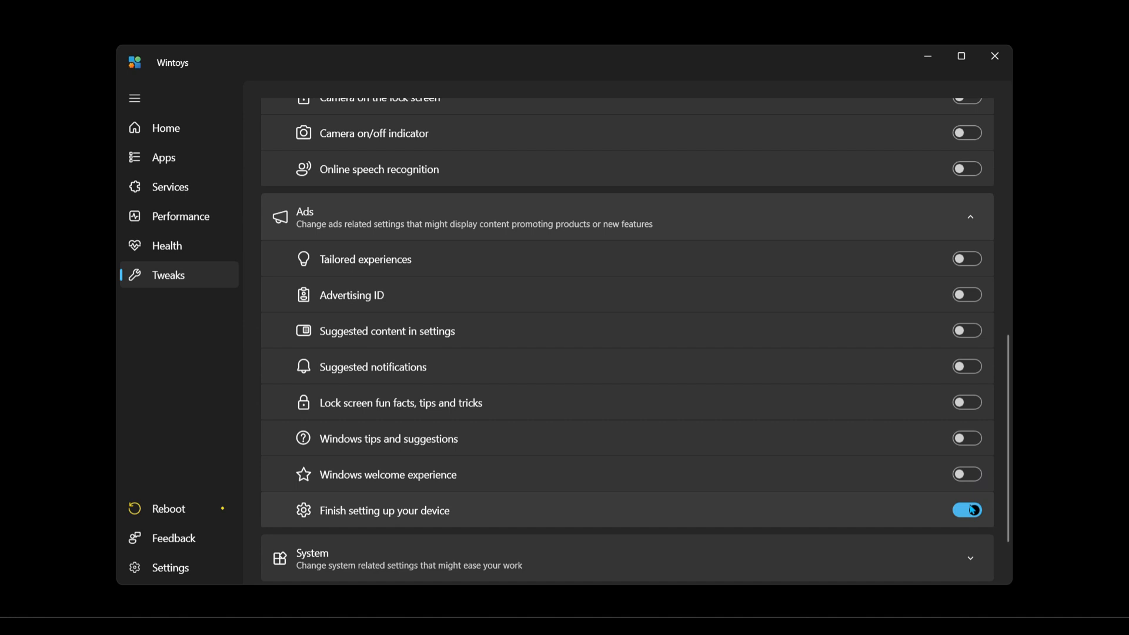
click(966, 510)
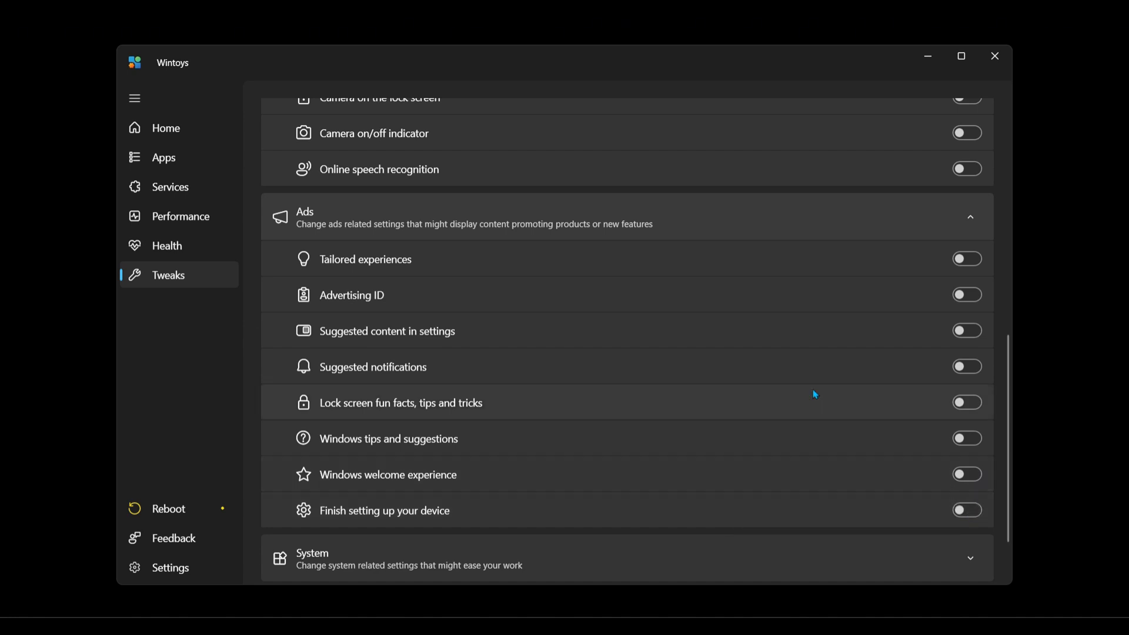
scroll(down, 3)
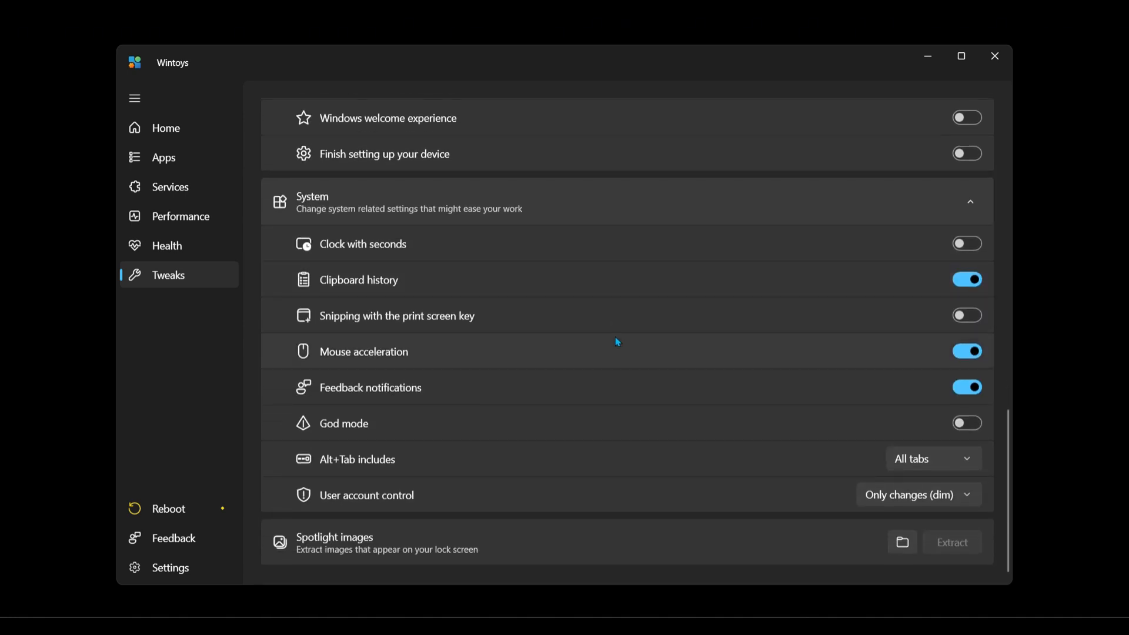
mouse_move(548, 396)
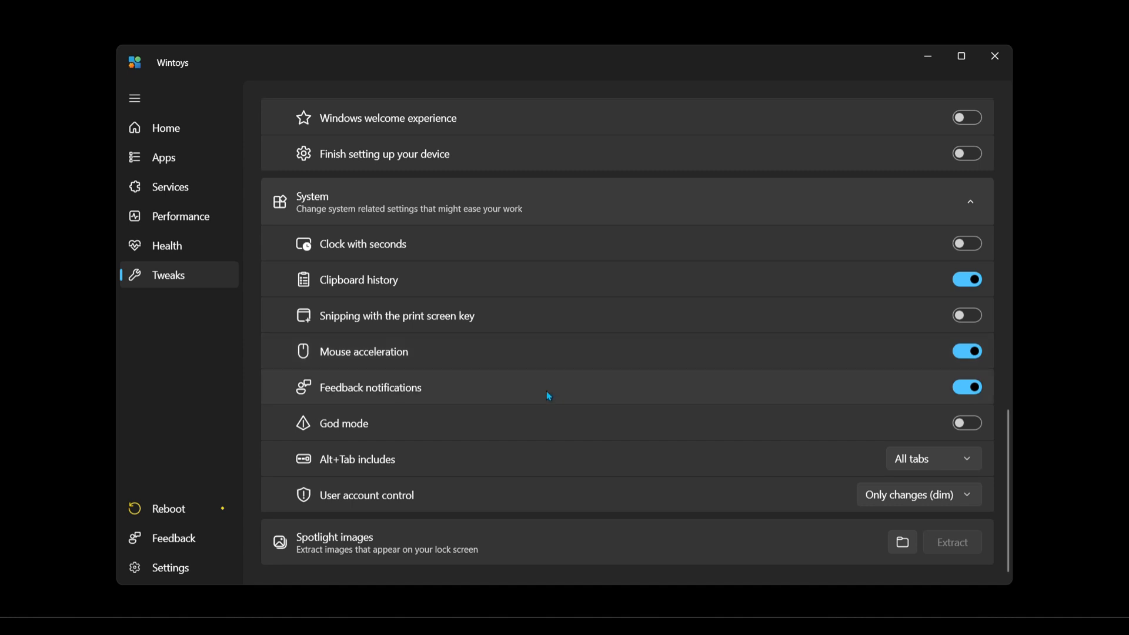
mouse_move(556, 395)
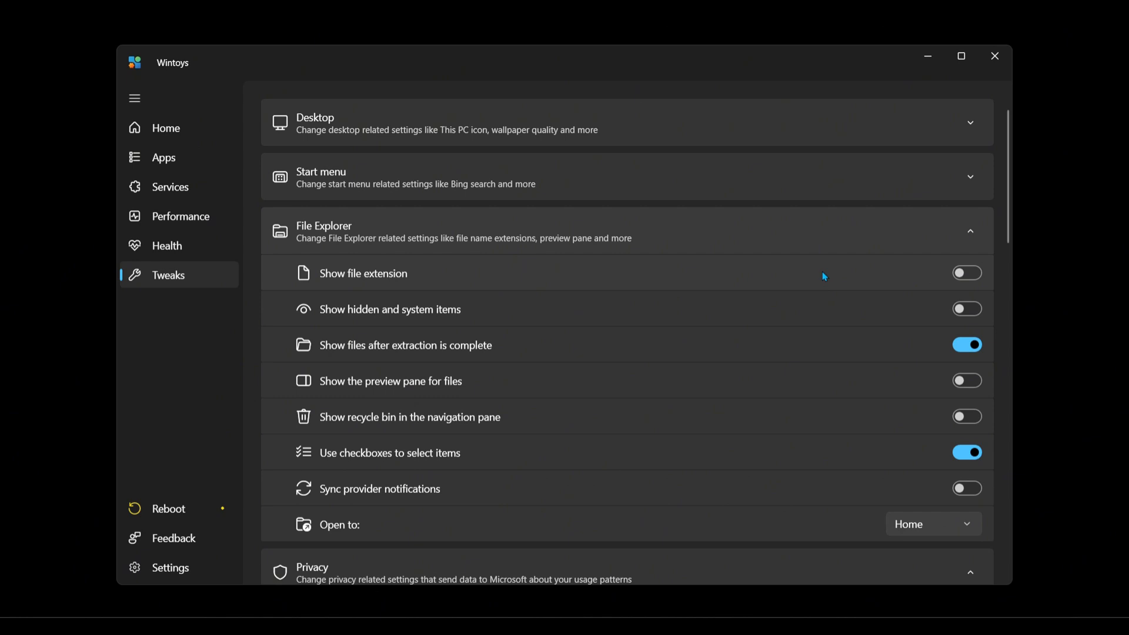
Step: Expand the Start menu tweaks showing Bing search results and autoinstall suggestions
click(966, 272)
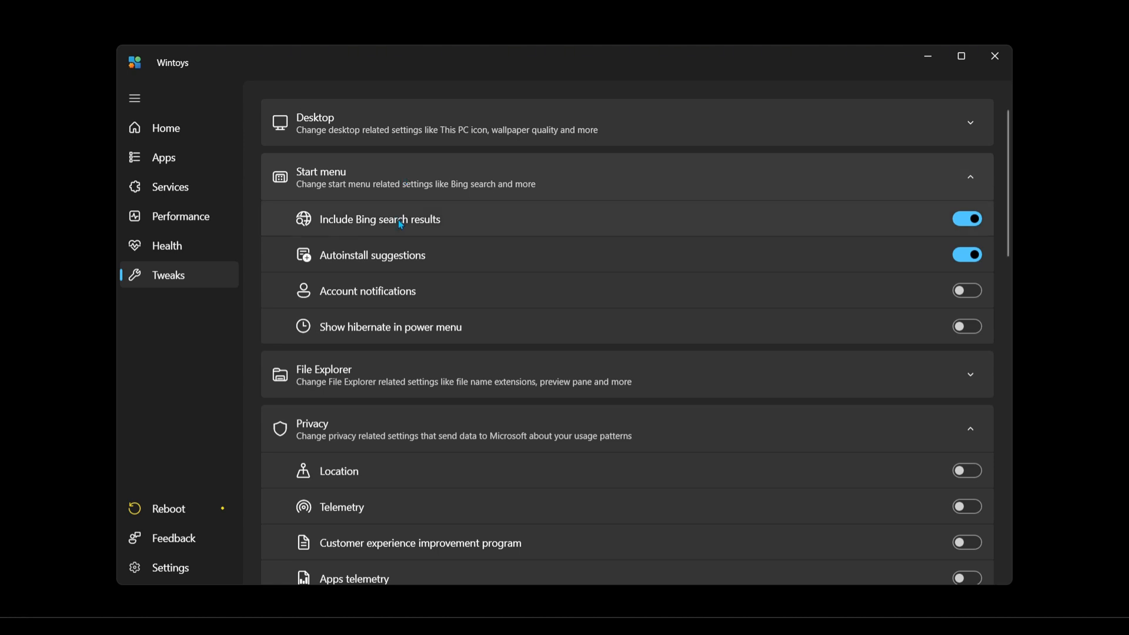
mouse_move(944, 225)
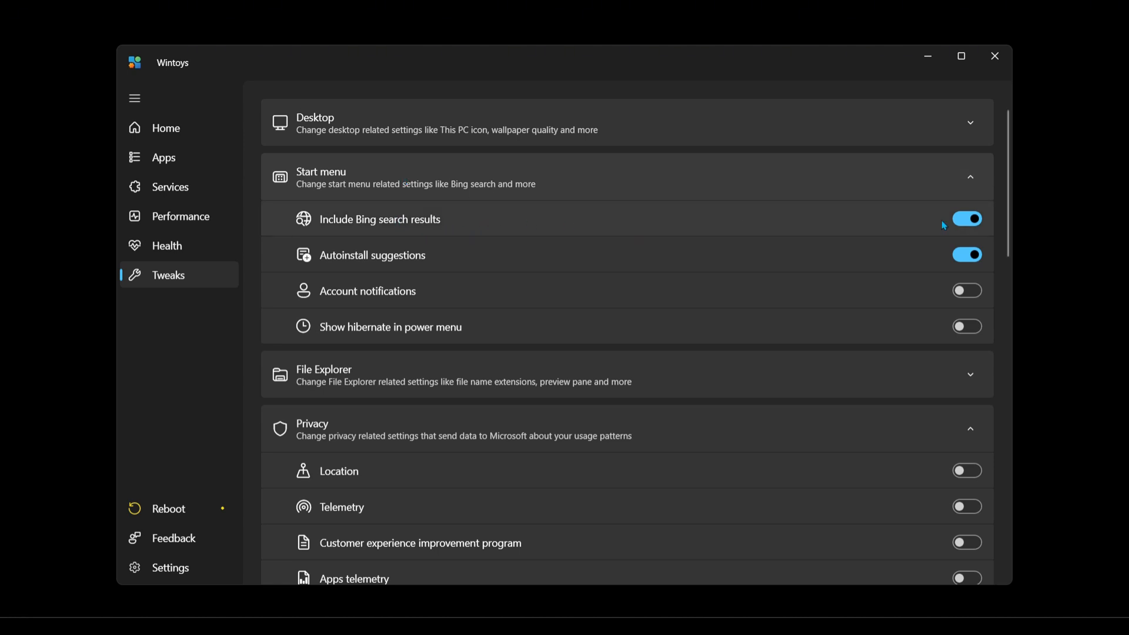
Step: Switch off Include Bing search results and Autoinstall suggestions, then return to Home
click(967, 219)
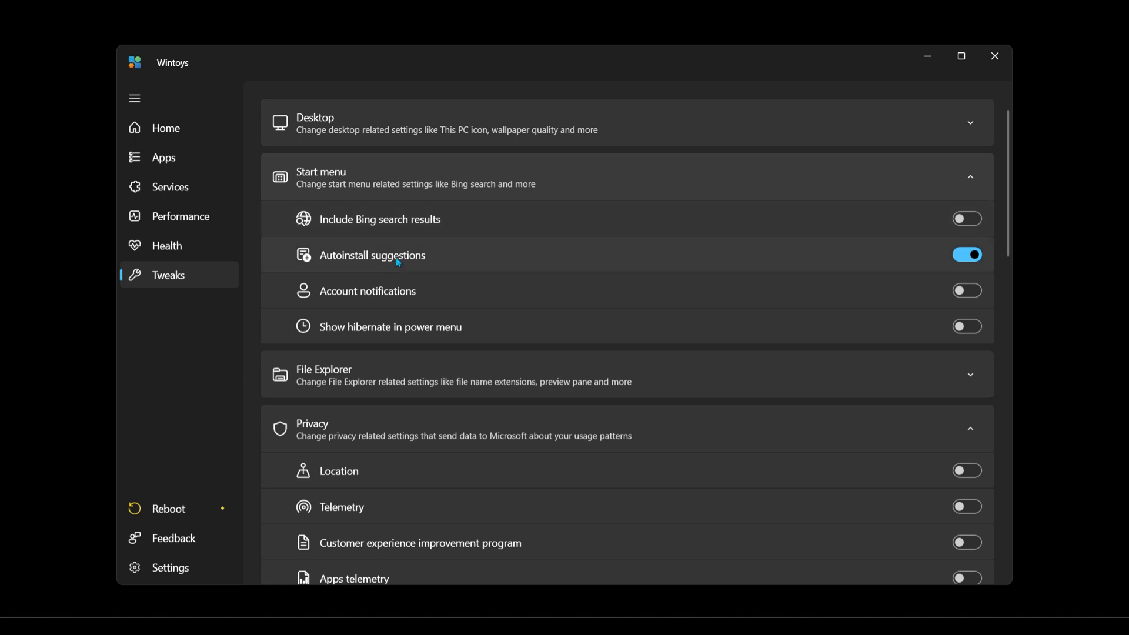
click(966, 254)
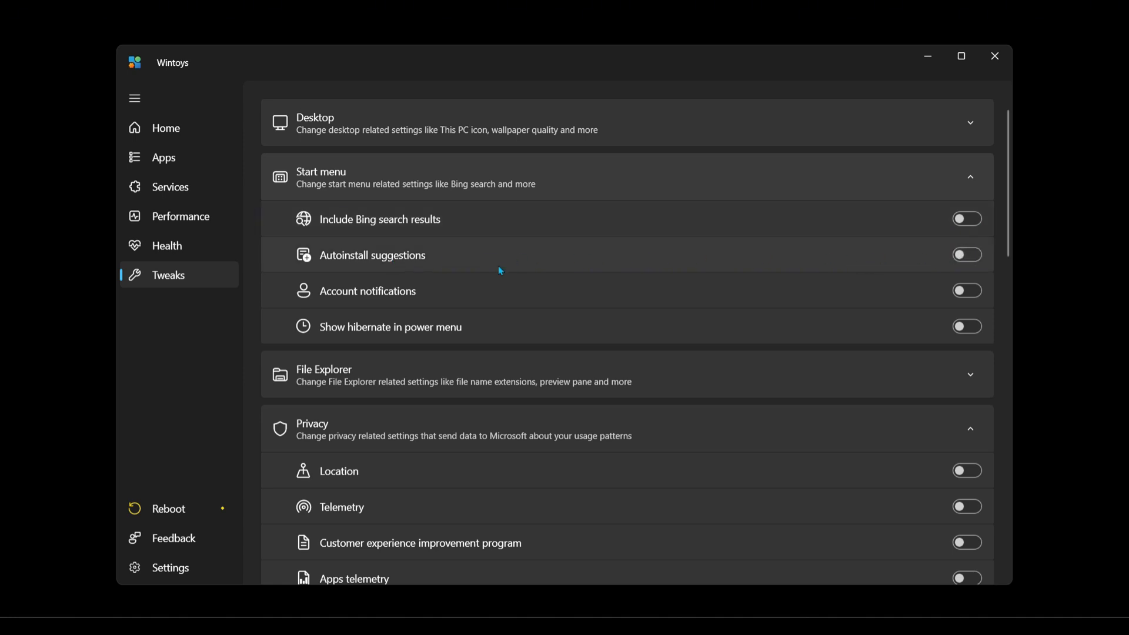
click(165, 128)
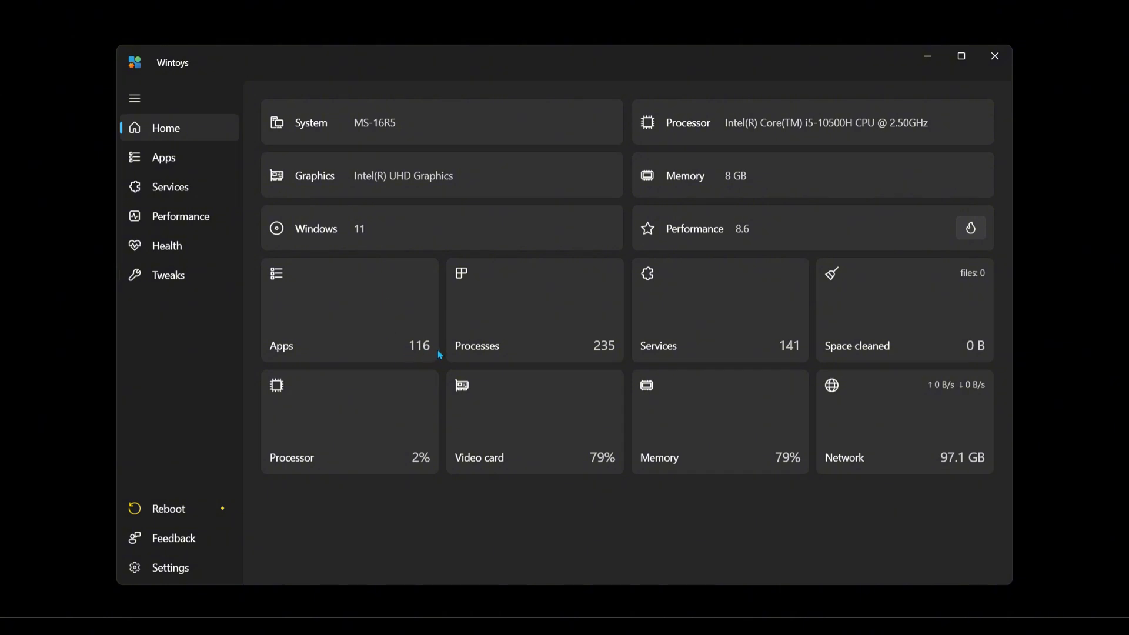
mouse_move(613, 356)
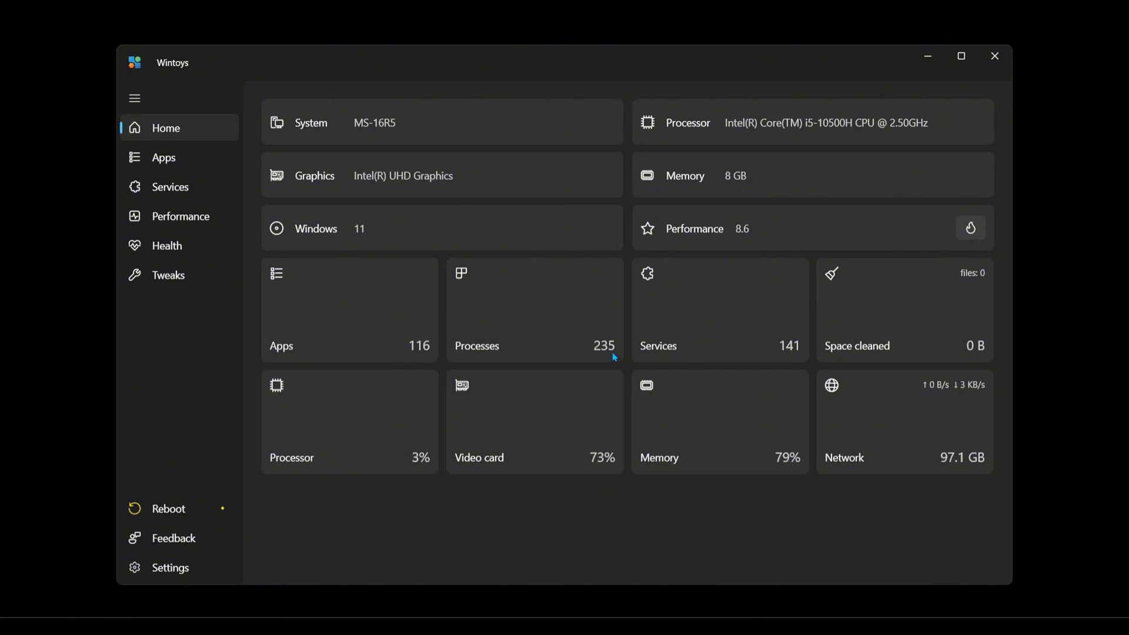
mouse_move(797, 355)
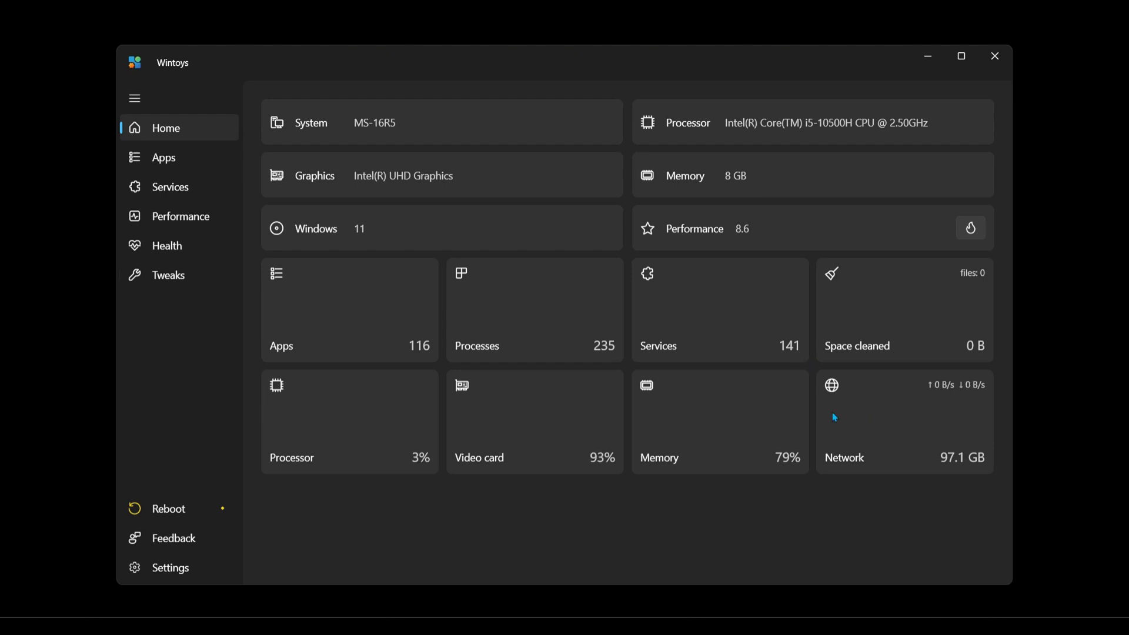
mouse_move(565, 424)
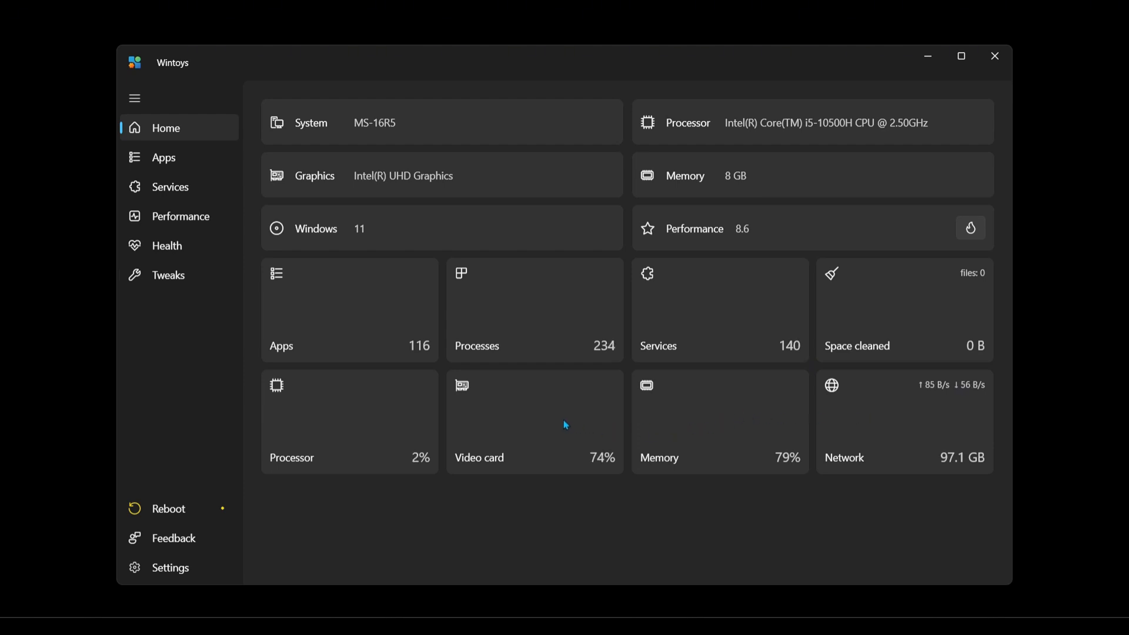